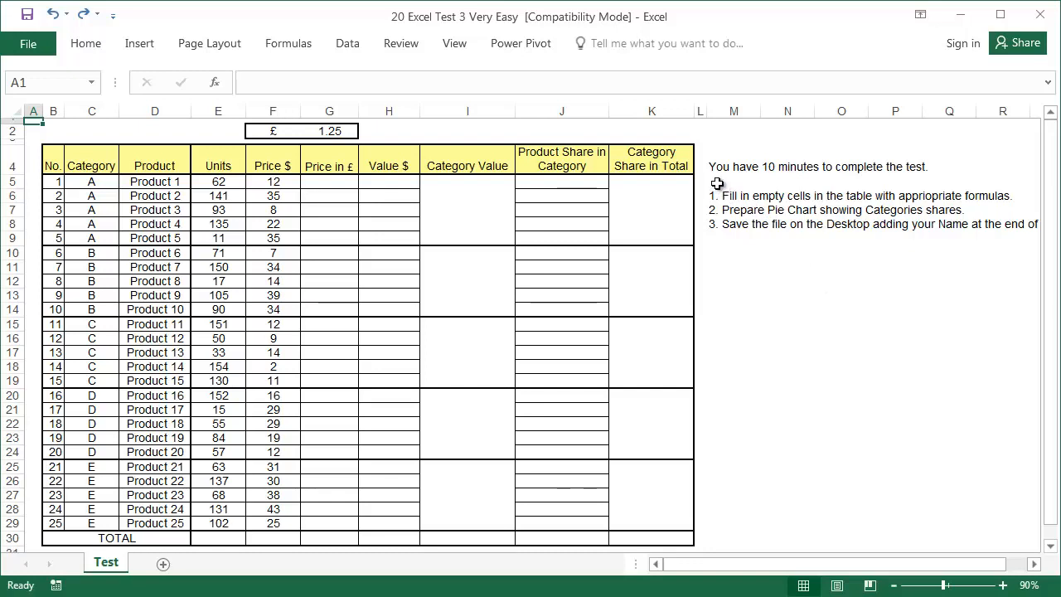
mouse_move(922, 183)
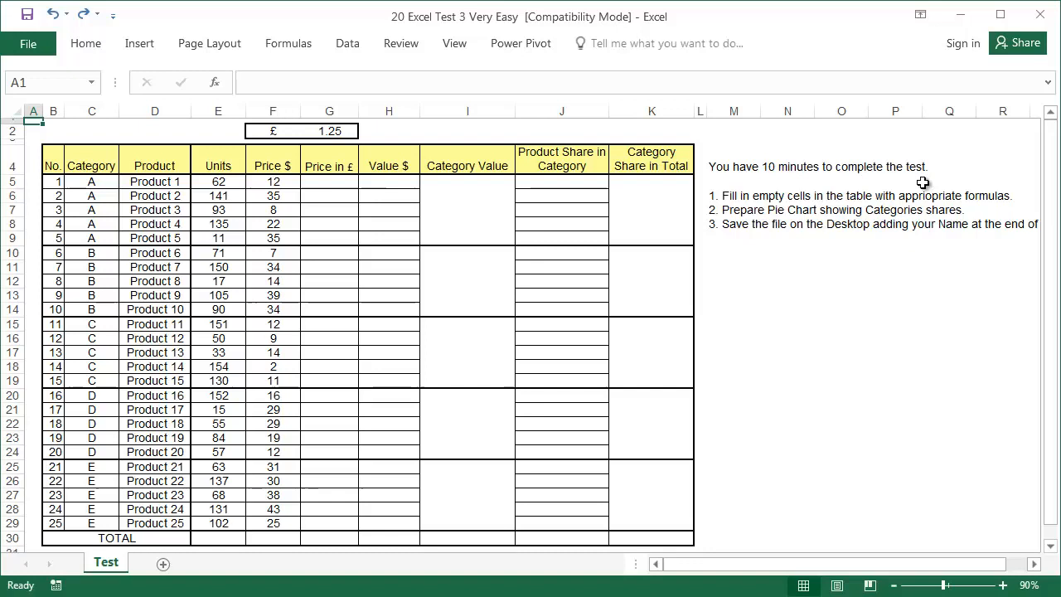
mouse_move(735, 208)
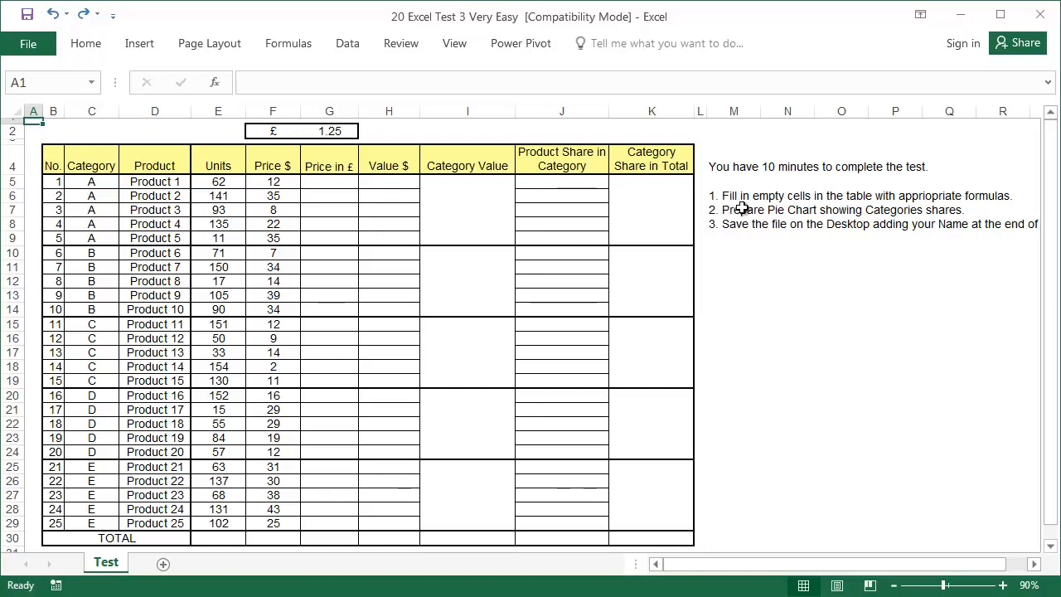
mouse_move(820, 206)
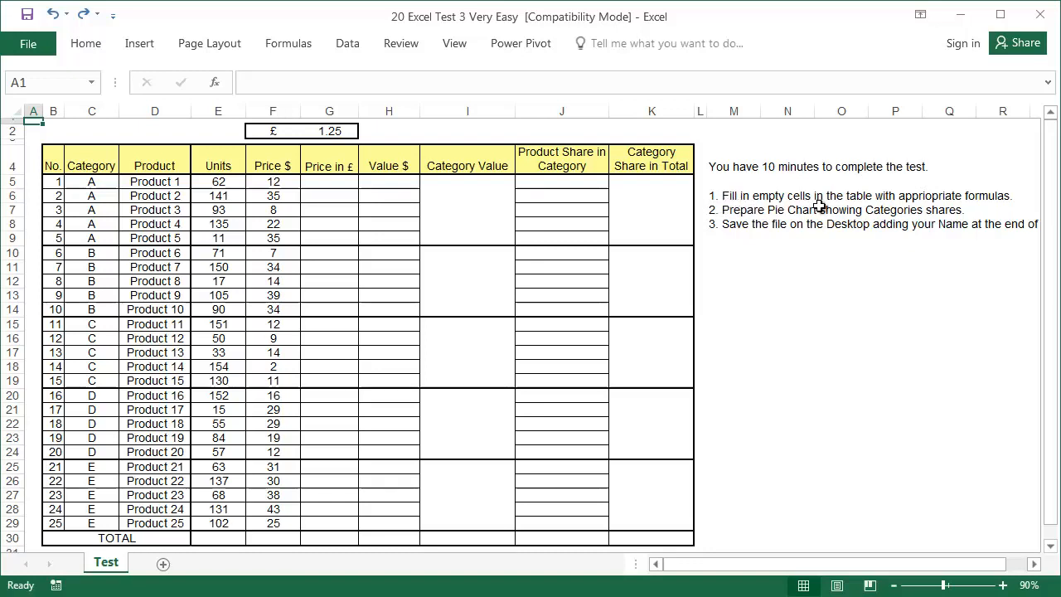
mouse_move(1003, 207)
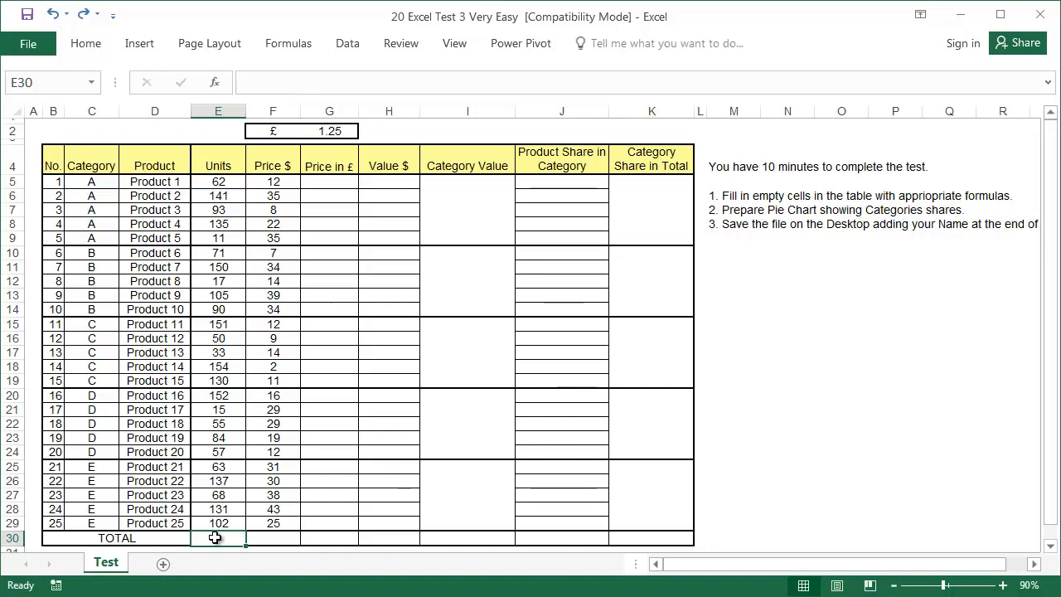
AutoSum the Units column to 2257 and enter dash placeholders in the Price $ and Price in £ totals
key("alt+=")
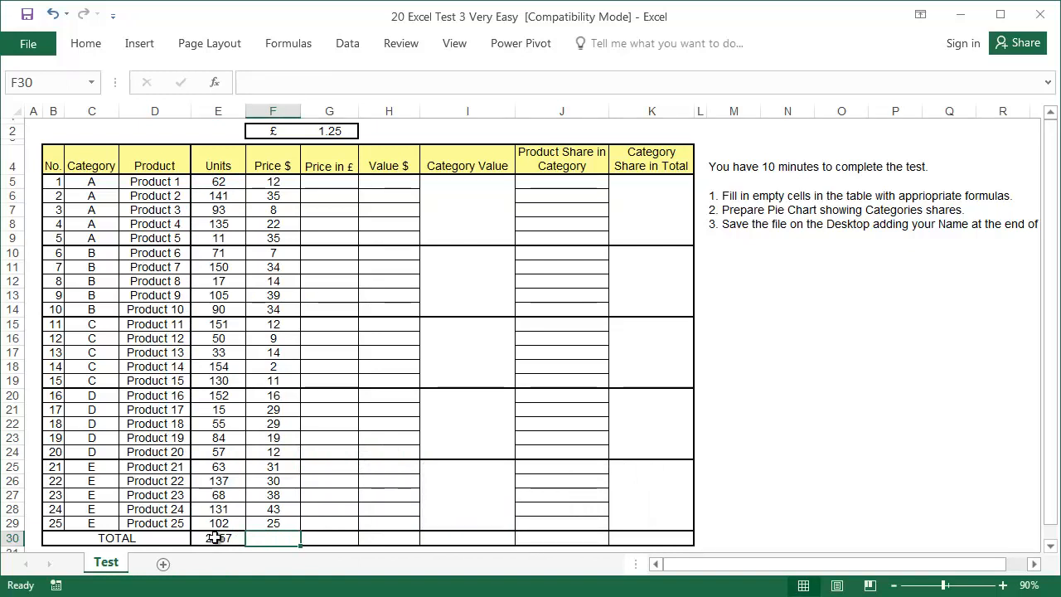
type("'-----")
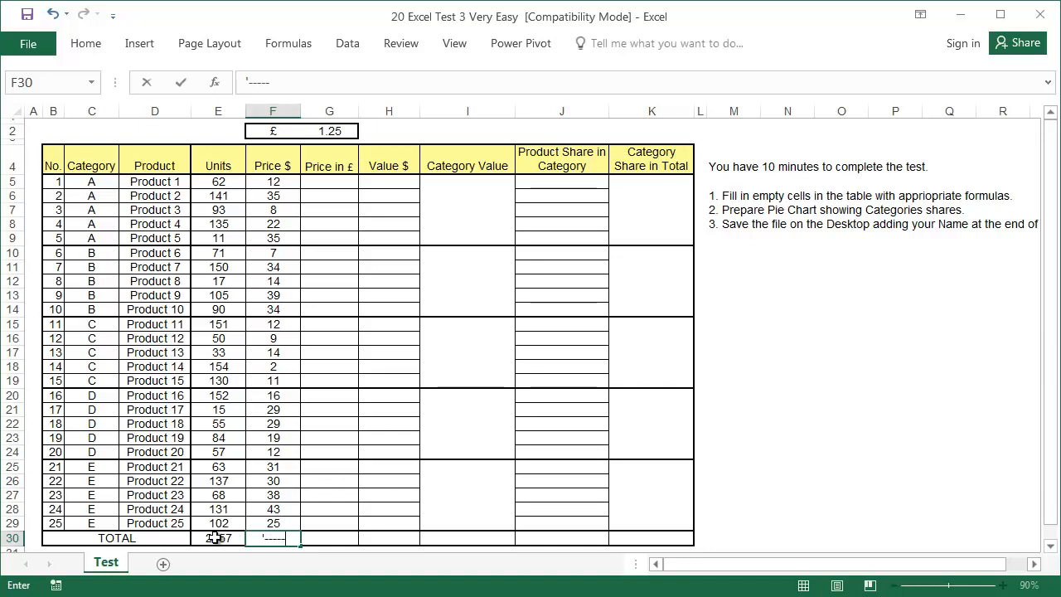
key("Tab")
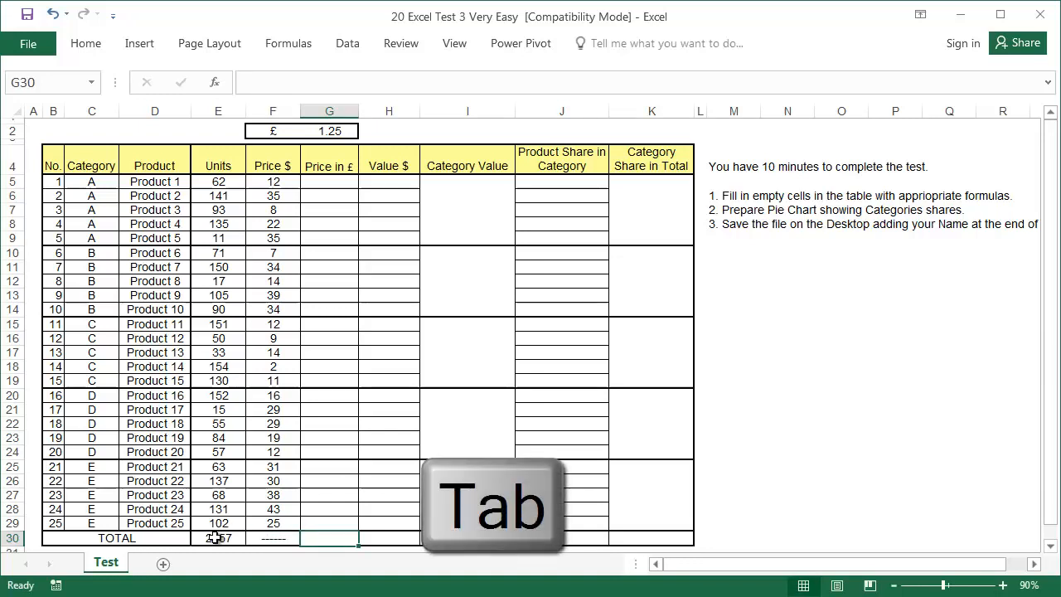
key("Tab")
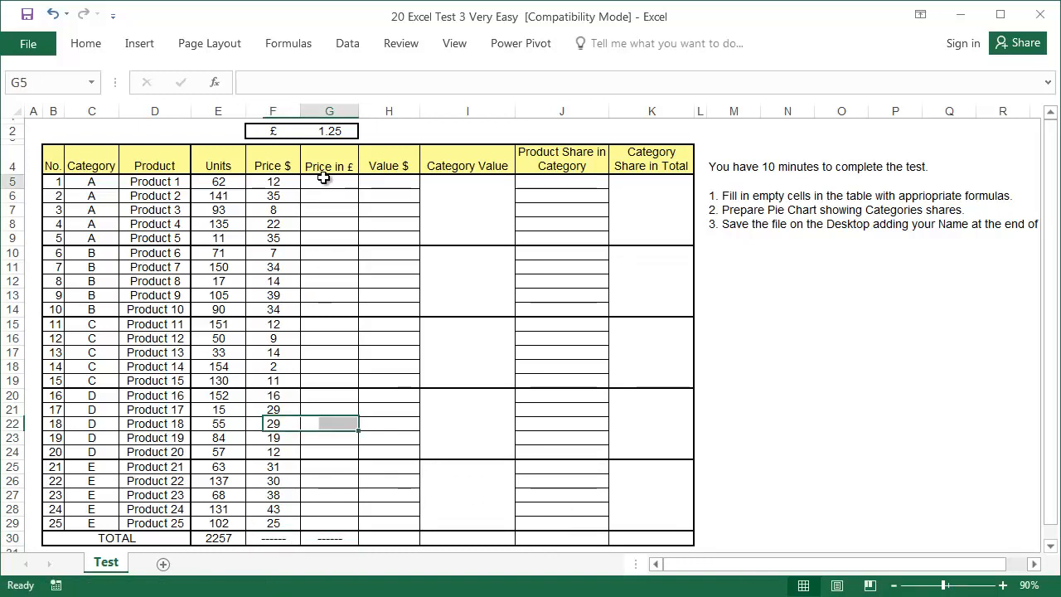
Enter =F5/$G$2 in G5 and fill the £ prices down to G29 without formatting
type("=F5/")
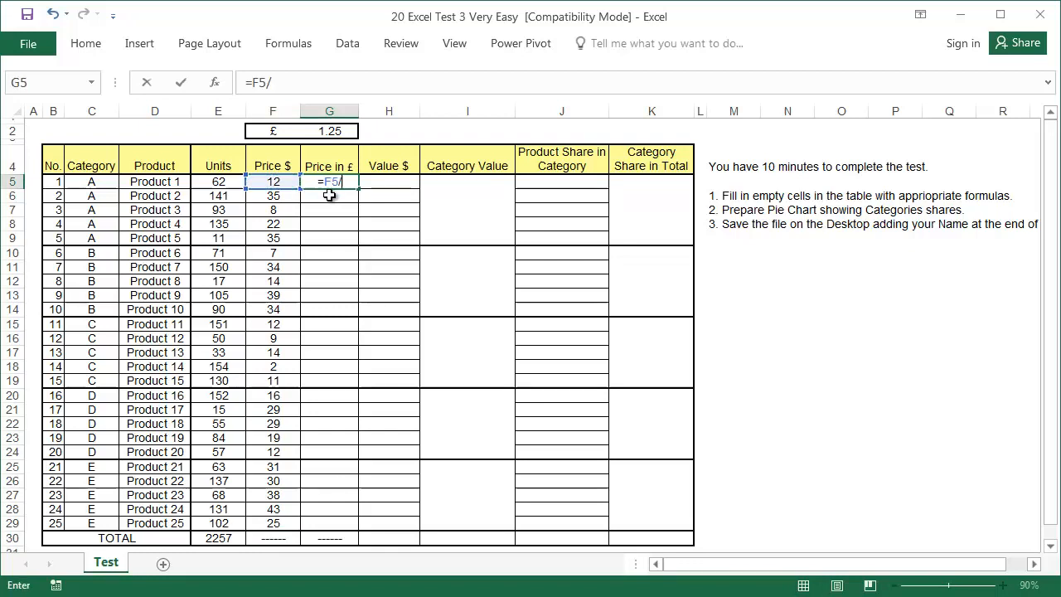
left_click(328, 129)
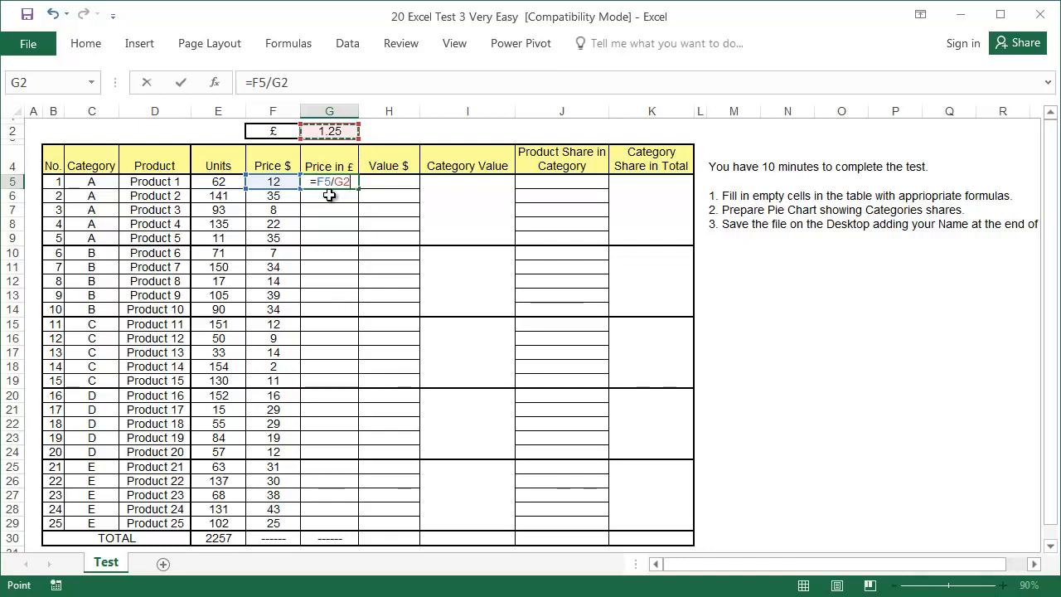
key("f4")
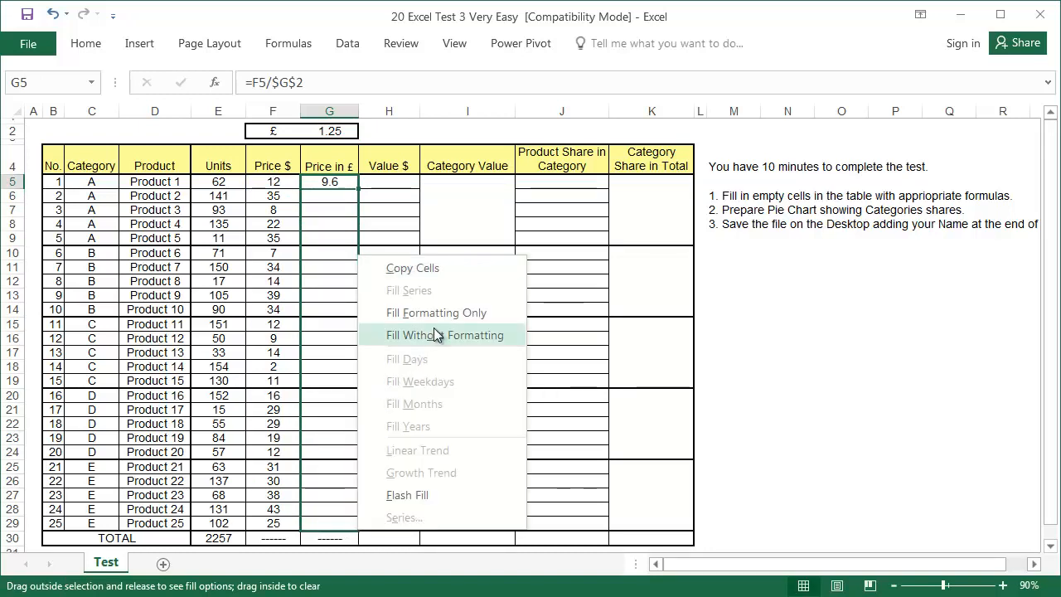
left_click(444, 334)
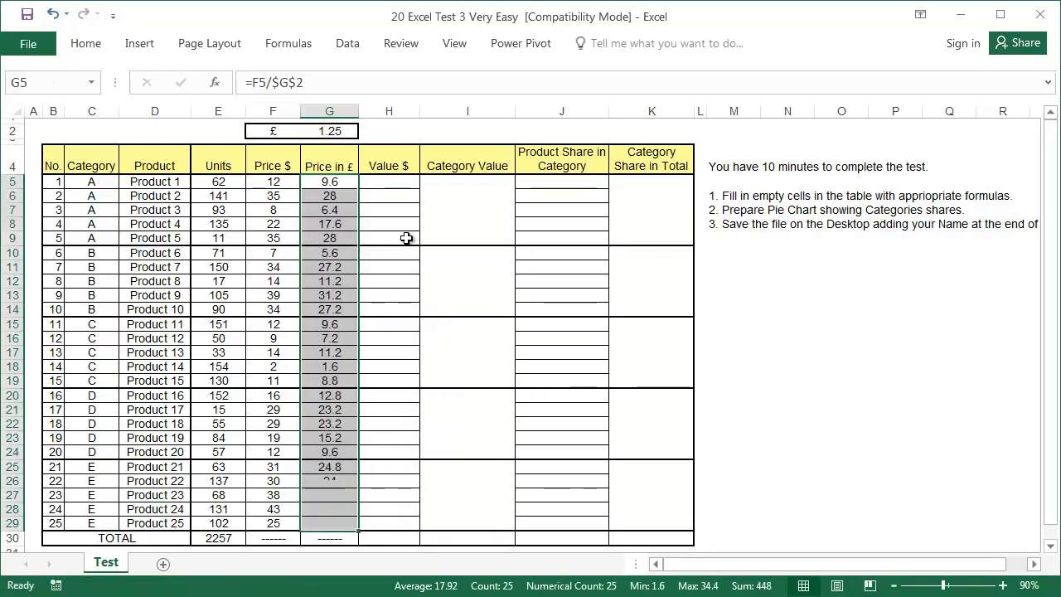
Enter the units-times-dollar-price formula in H5 and fill it down through Product 25
left_click(388, 180)
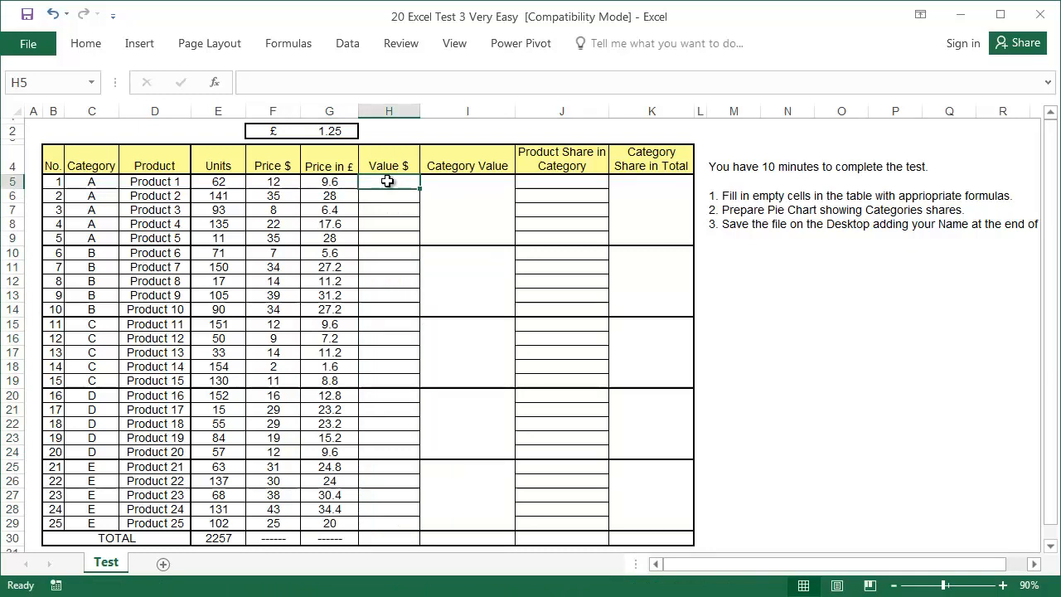
type("=G5")
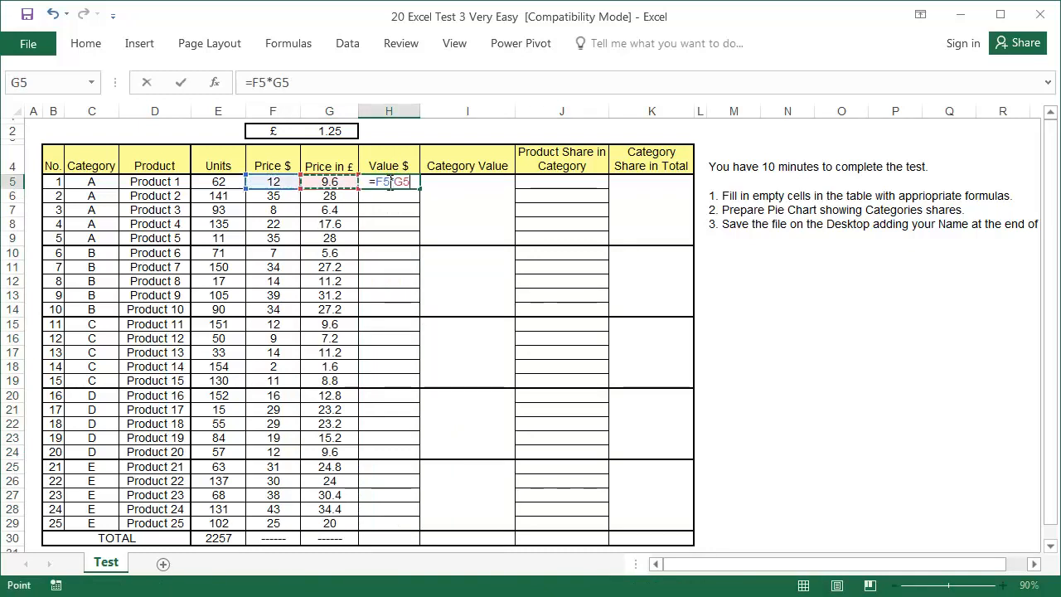
key("Return")
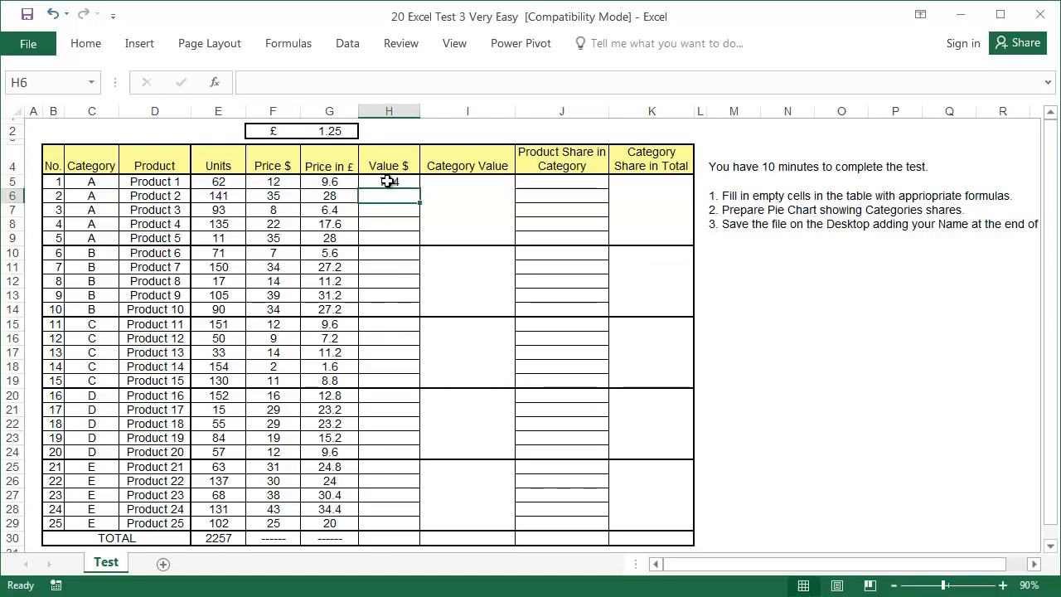
left_click_drag(388, 181, 388, 437)
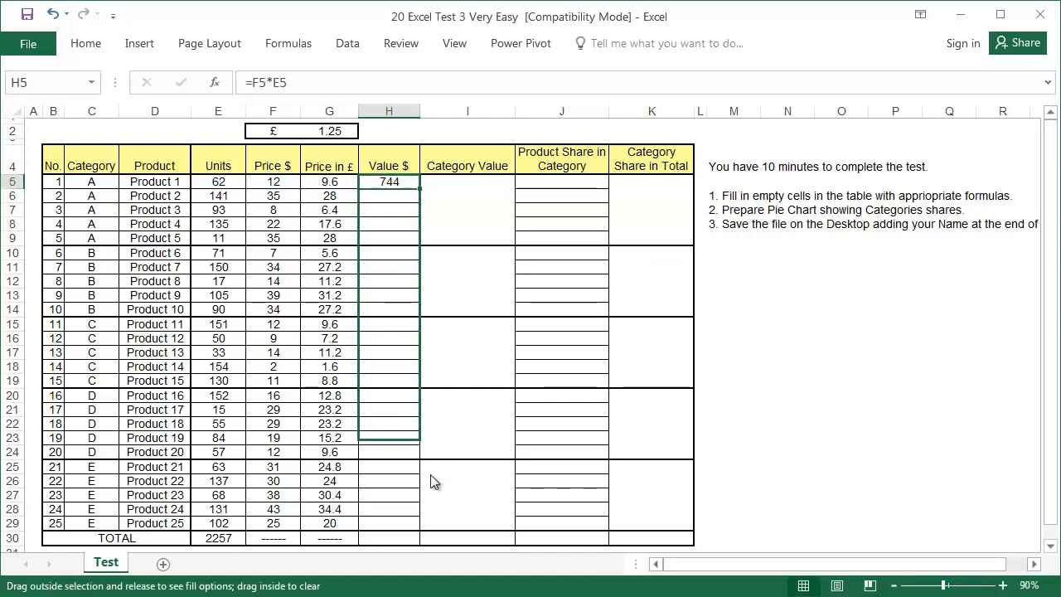
left_click_drag(388, 181, 387, 464)
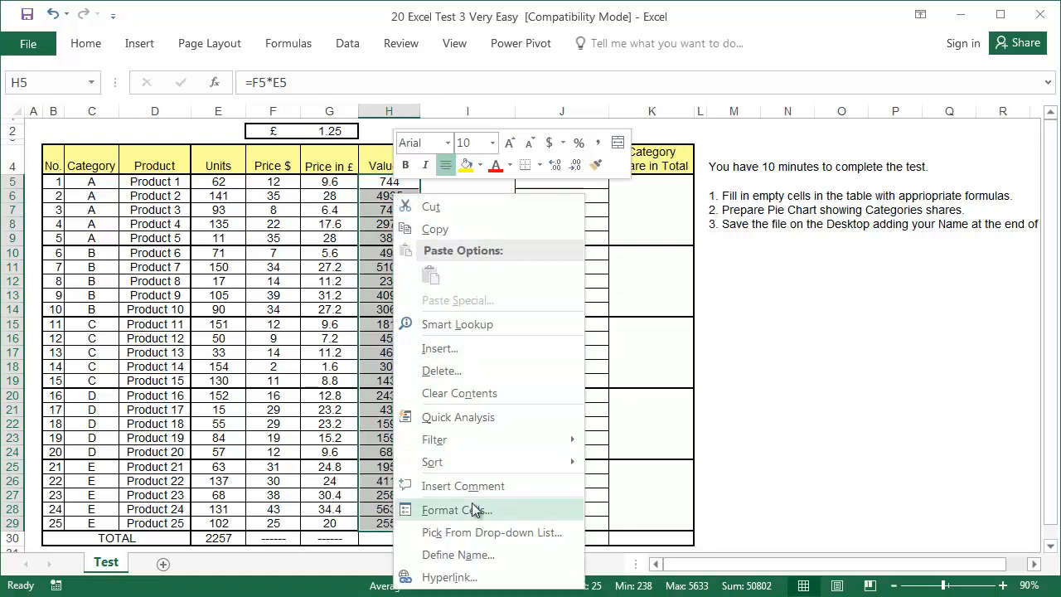
Format the Value $ column with thousands separators and AutoSum it to 50,802 in H30
left_click(457, 510)
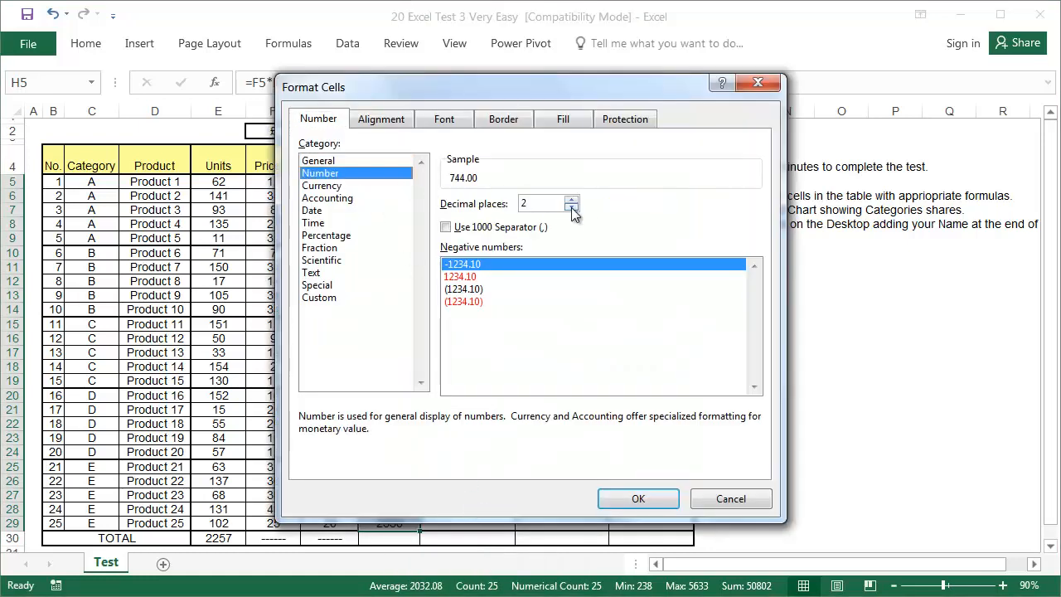
left_click(638, 497)
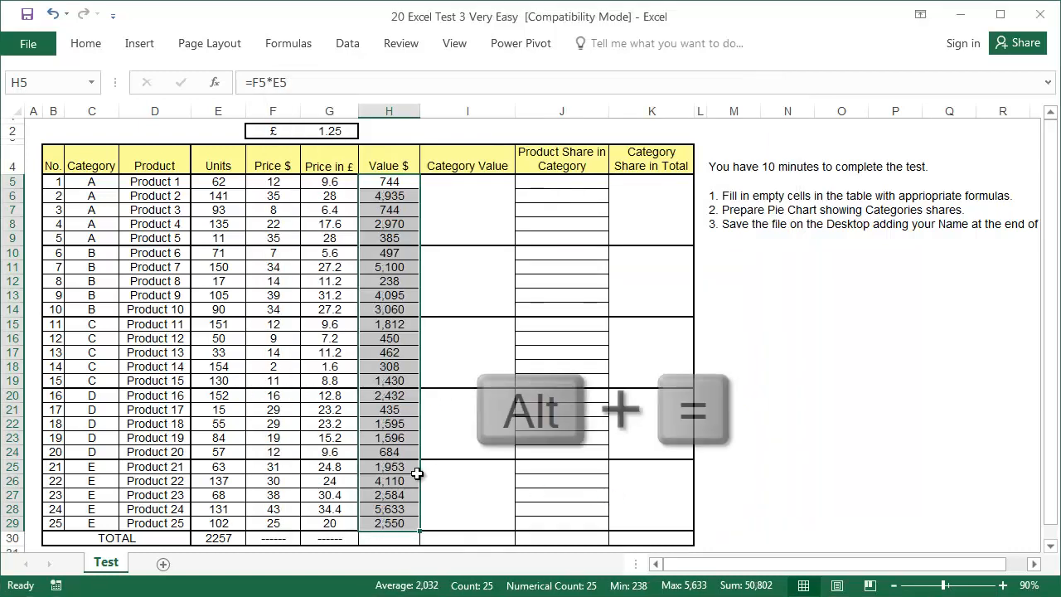
key("alt+=")
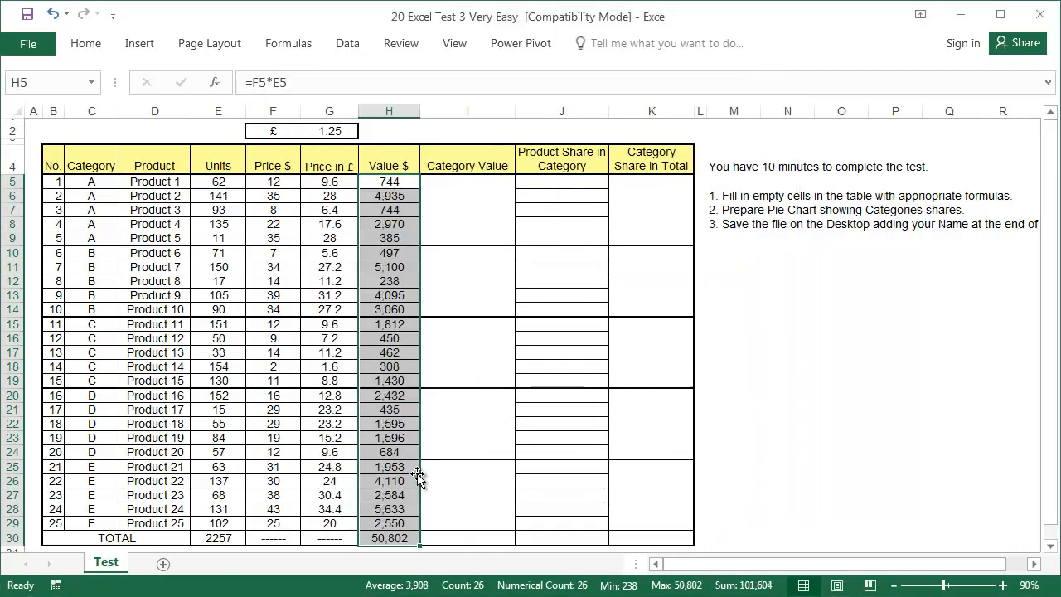
left_click(467, 212)
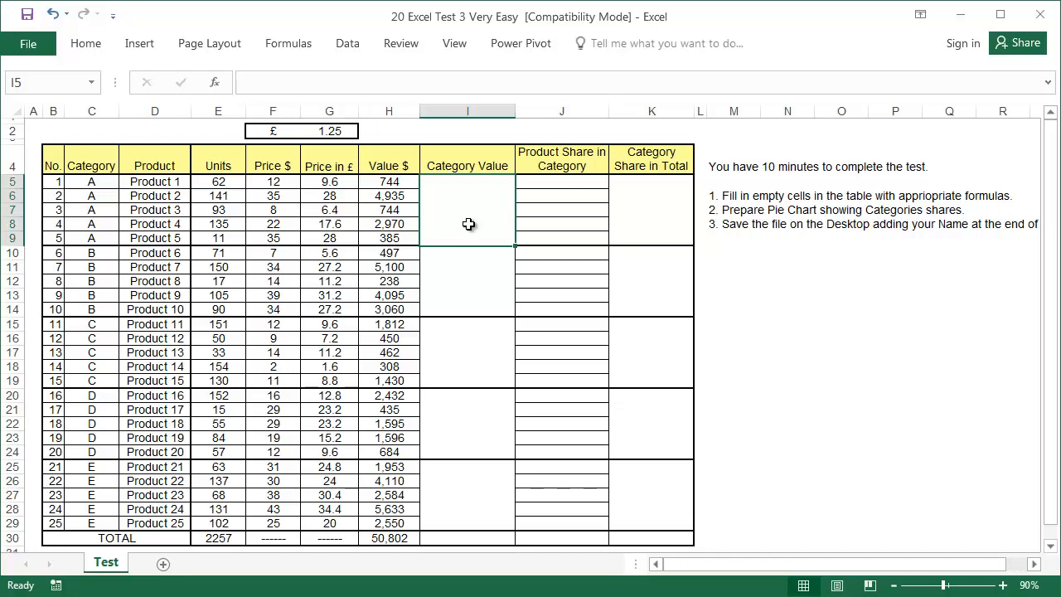
Sum each category's values into its merged Category Value cell and total them to 50,802 in I30
type("=SUM(E5:H5")
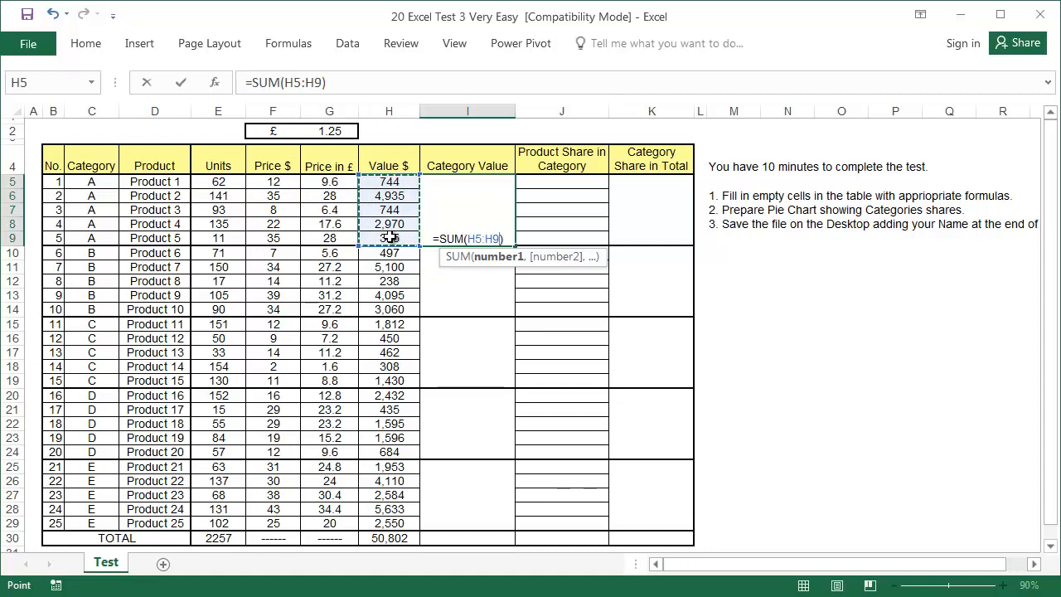
key("Return")
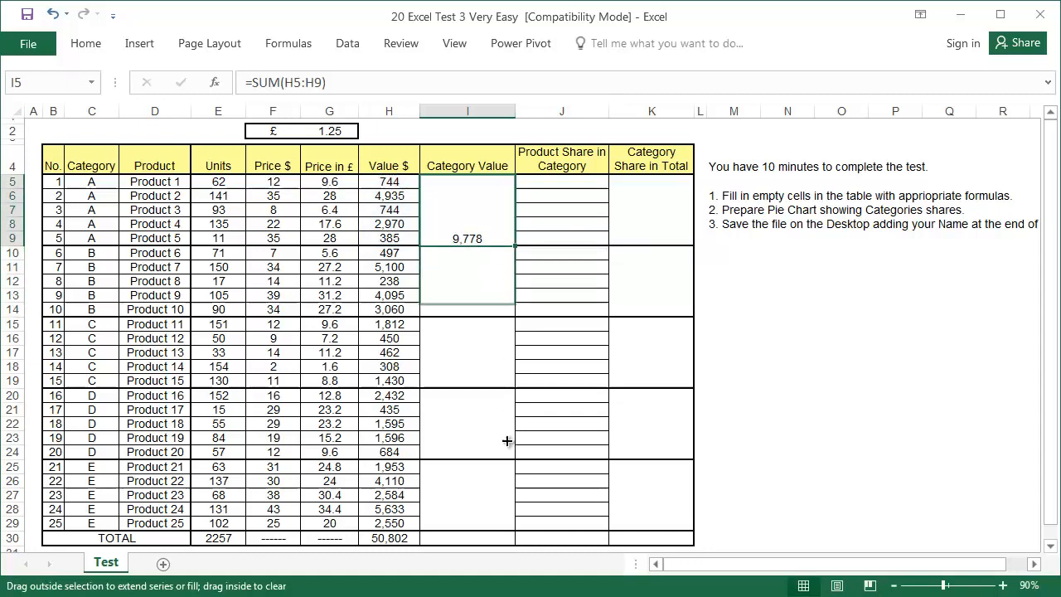
left_click_drag(467, 239, 467, 524)
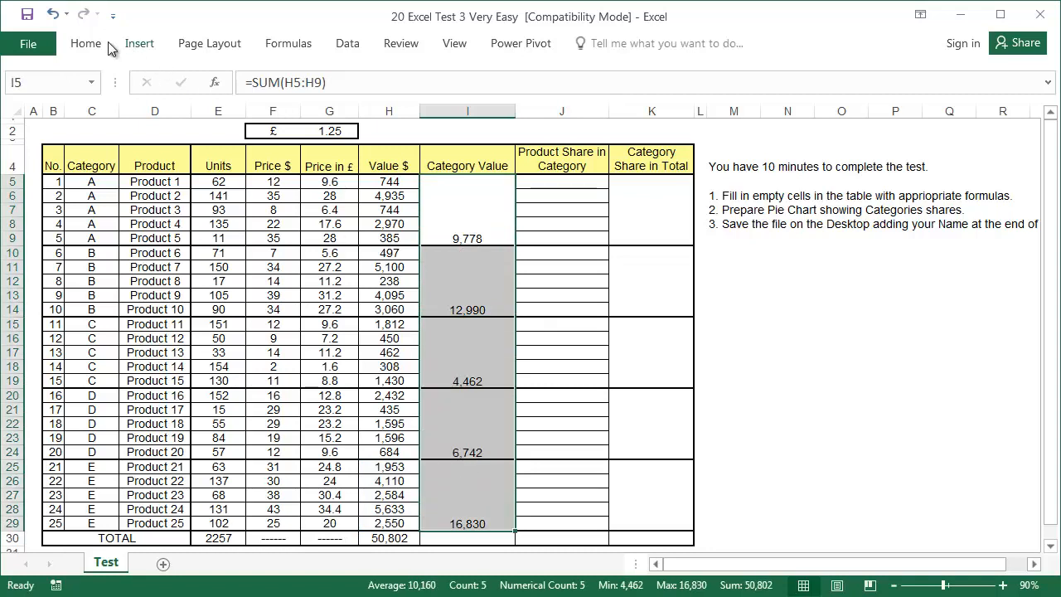
left_click(86, 43)
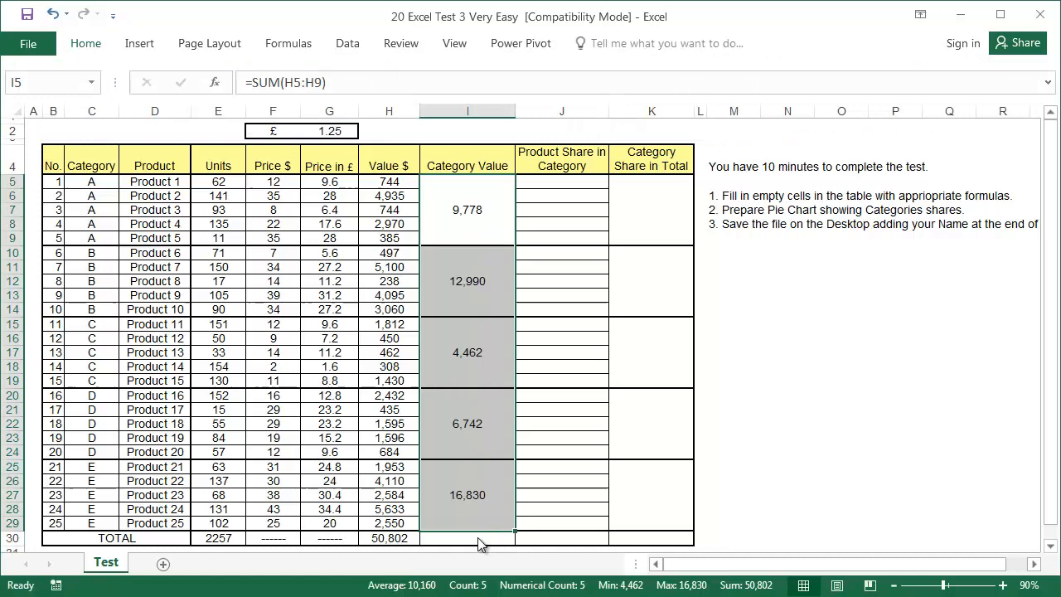
key("alt+=")
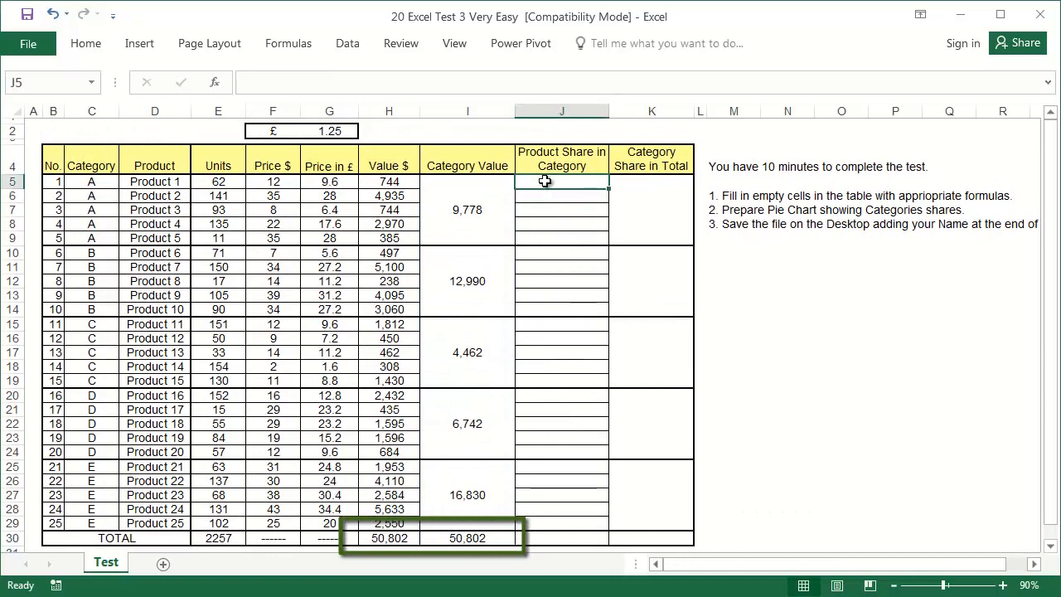
Enter =H5/$I$5 in J5 with the category total reference locked absolute
type("=")
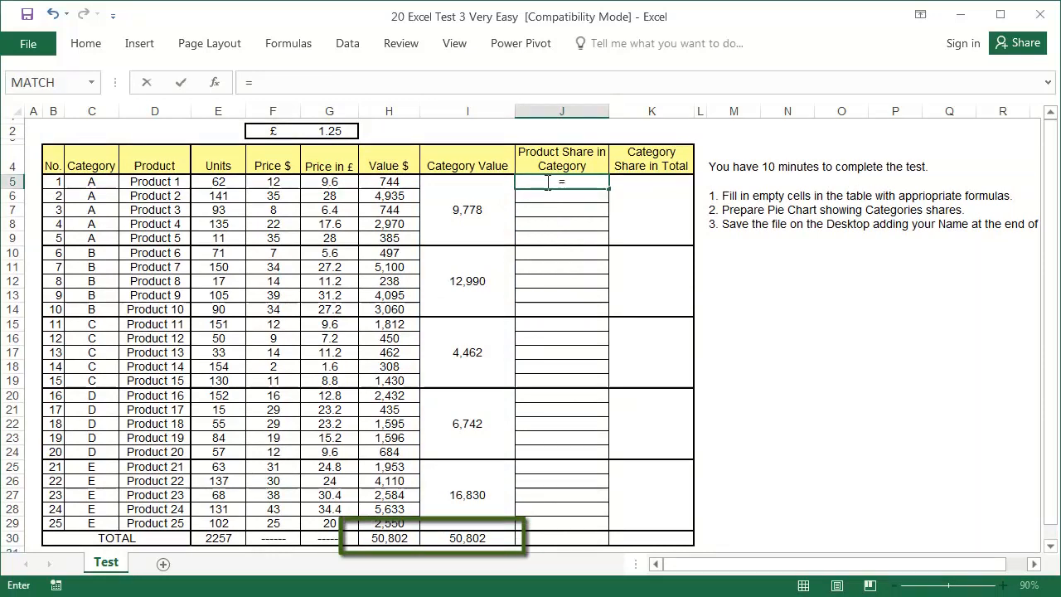
left_click(387, 180)
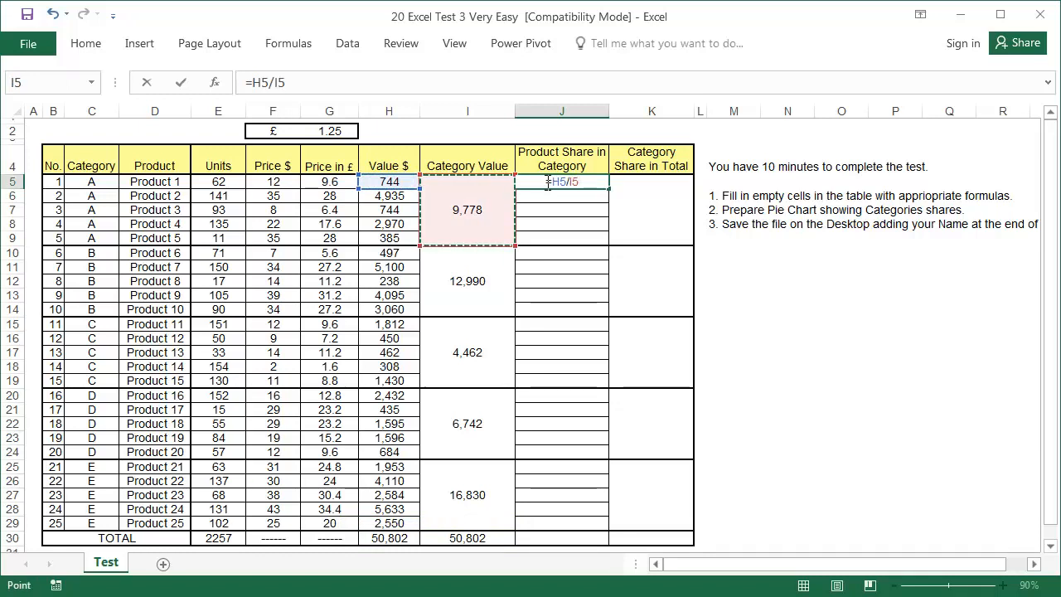
key("f4")
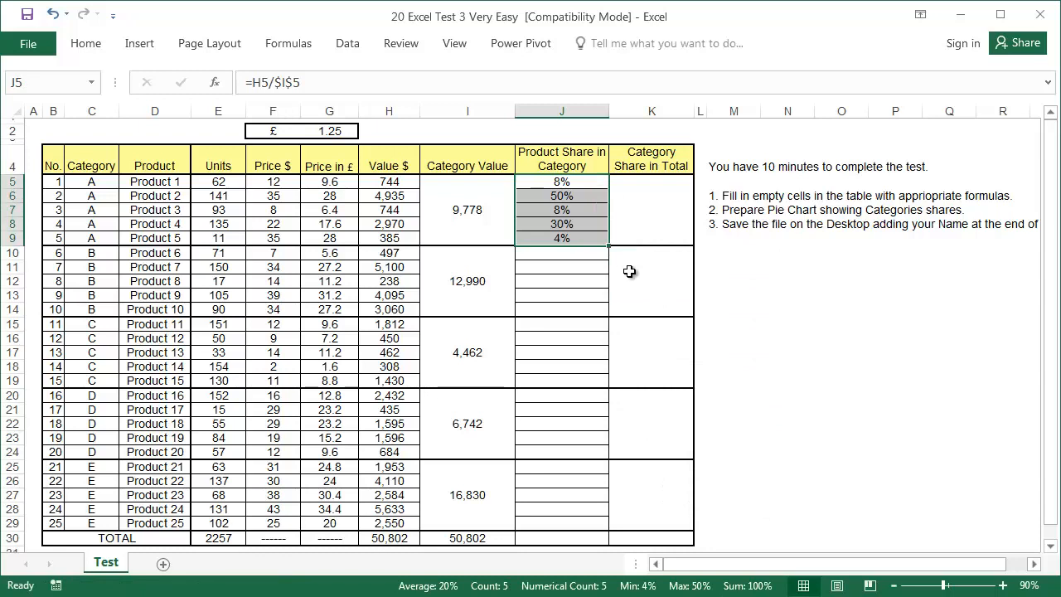
mouse_move(603, 250)
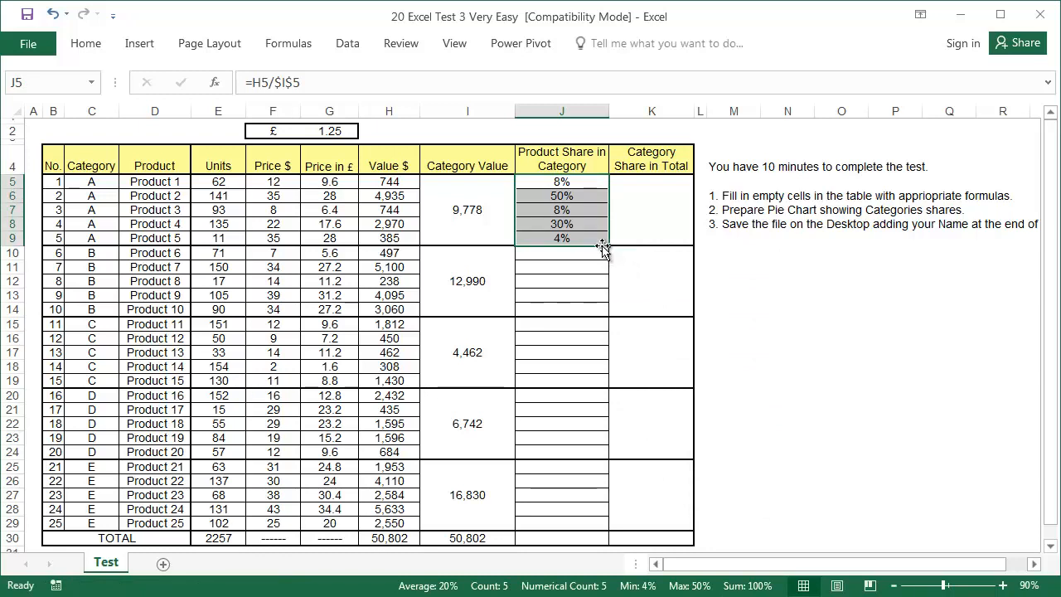
Replace every $ with nothing in category A's share formulas (10 replacements) so they read =H5/I5
key("ctrl+h")
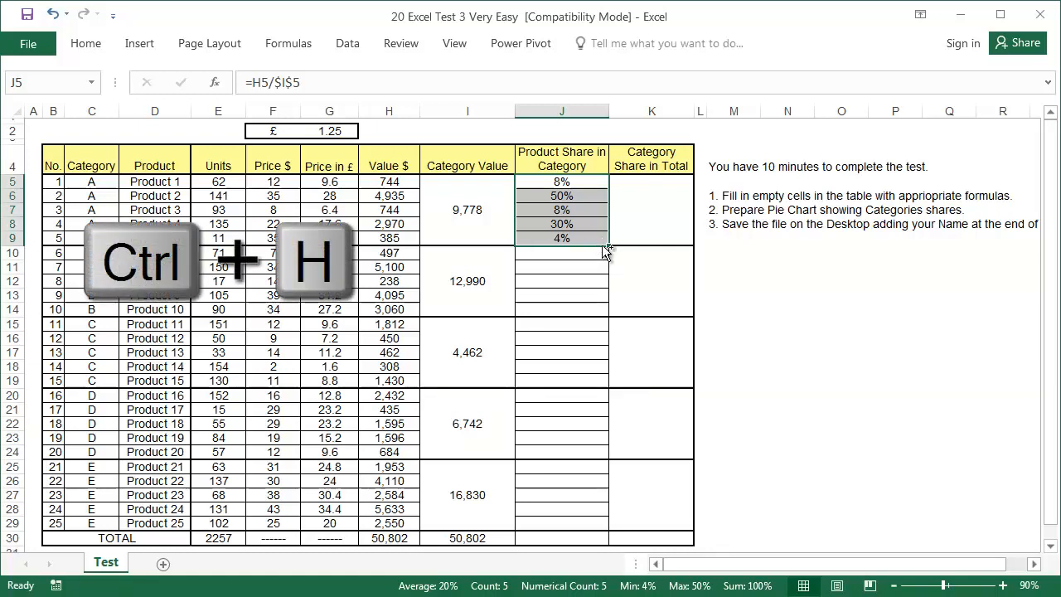
key("ctrl+h")
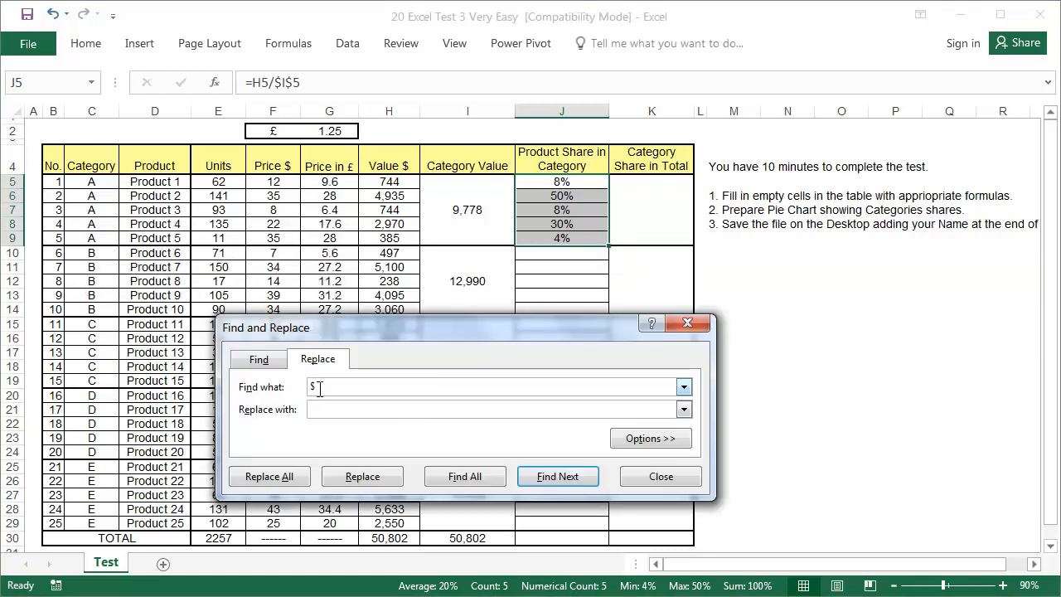
left_click(269, 475)
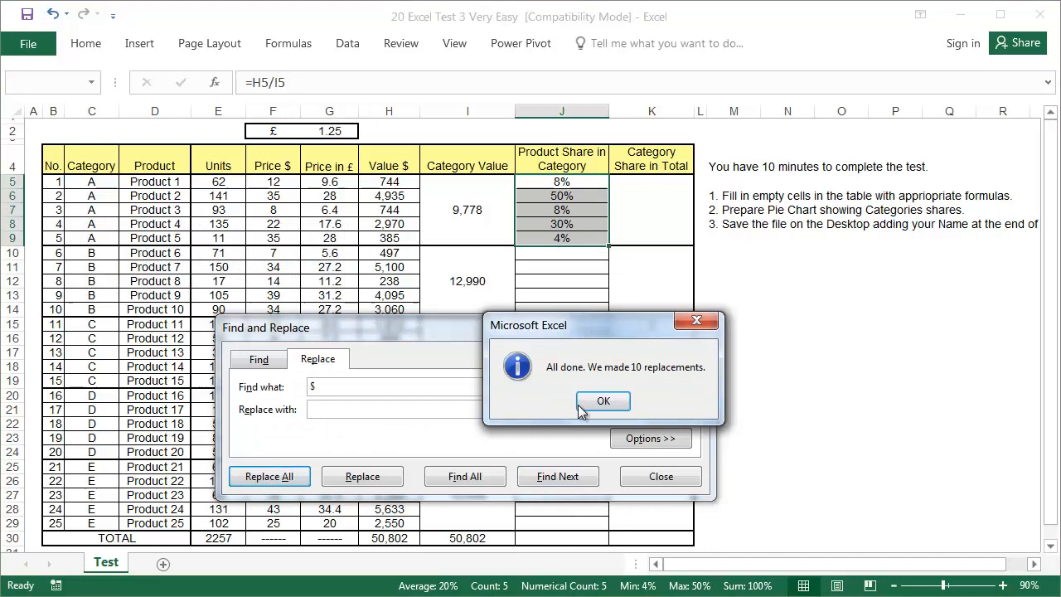
left_click(603, 400)
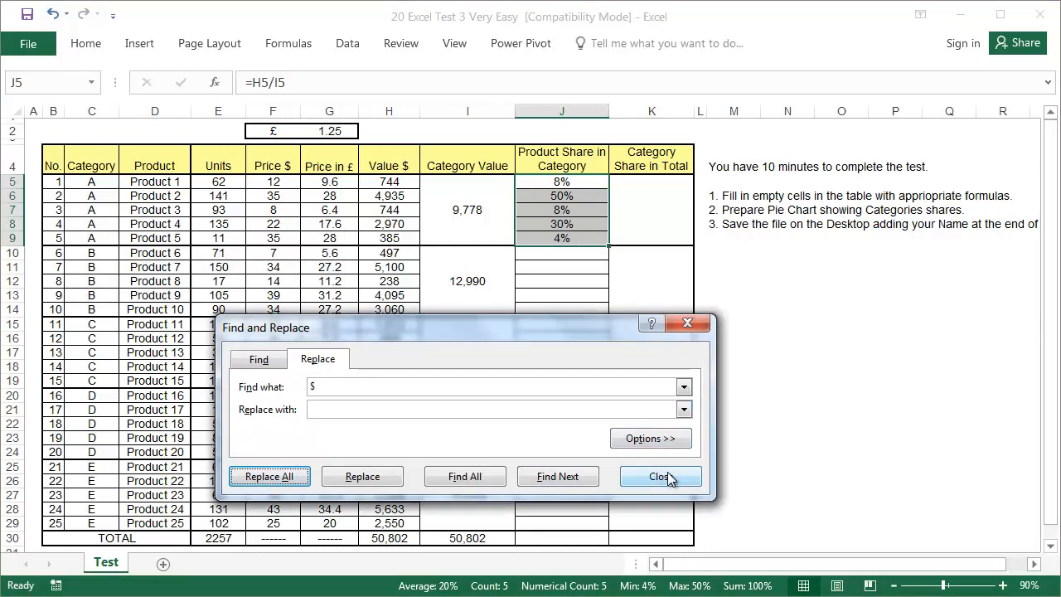
left_click(660, 476)
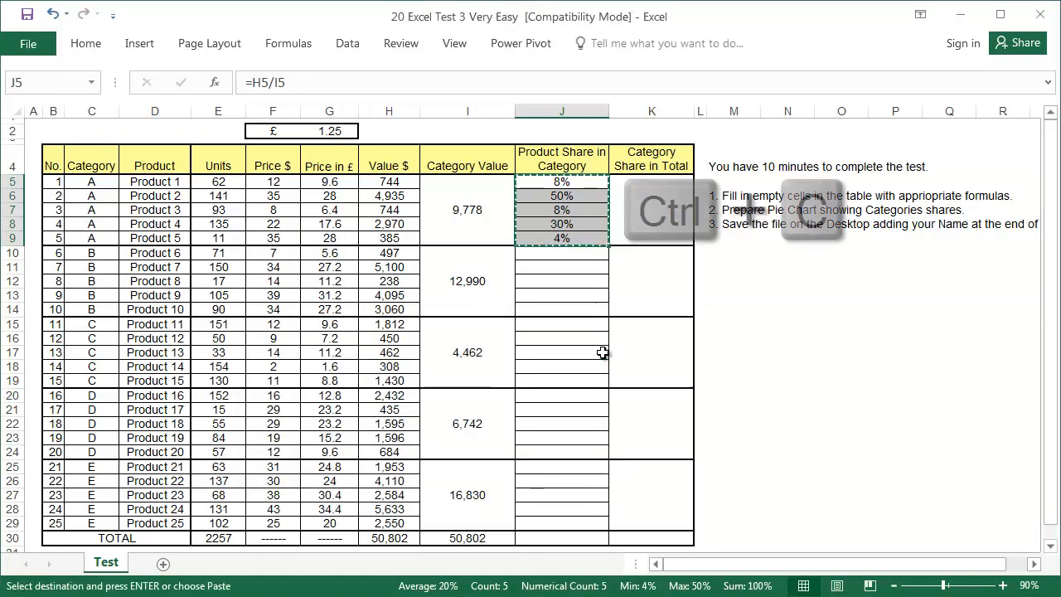
Paste category A's share formulas into the product blocks of the remaining categories
key("ctrl+v")
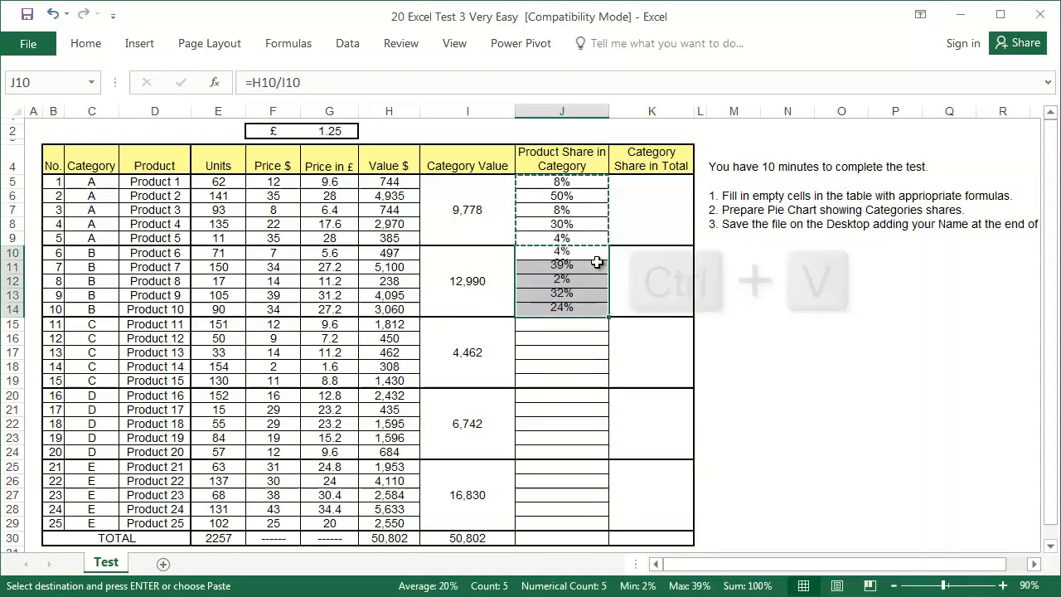
key("ctrl+v")
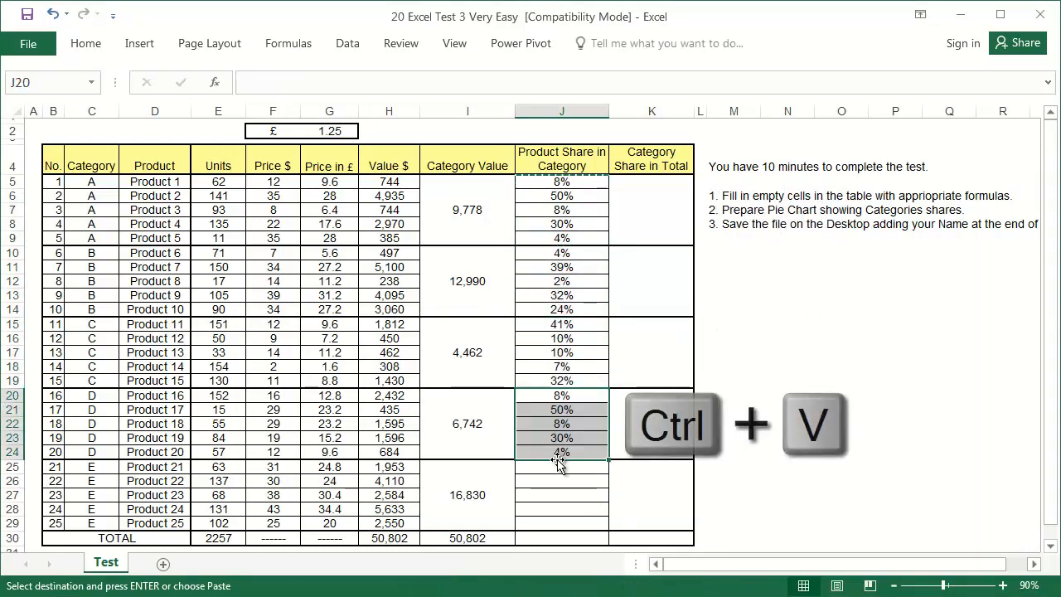
key("ctrl+v")
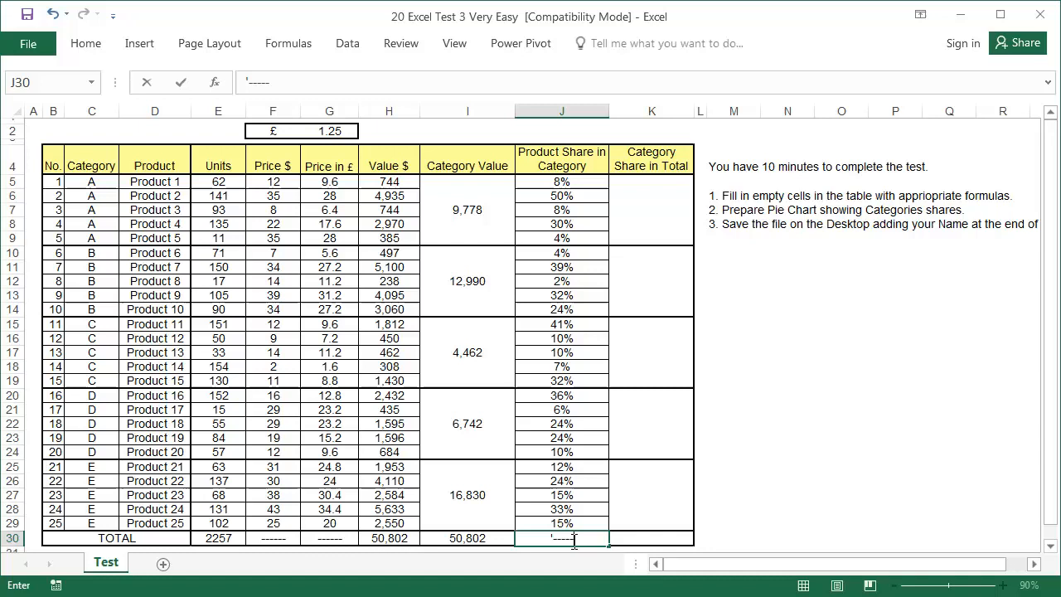
Enter =I5/$I$30 in K5 giving 0.192472737 and drag it down across all categories
left_click(649, 208)
type("=I5")
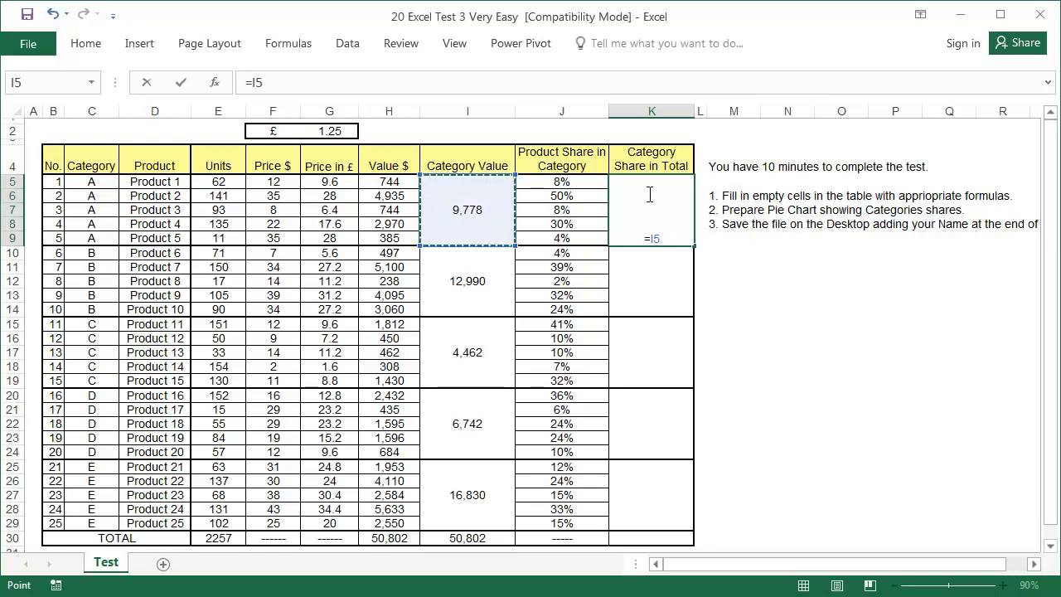
type("/I30")
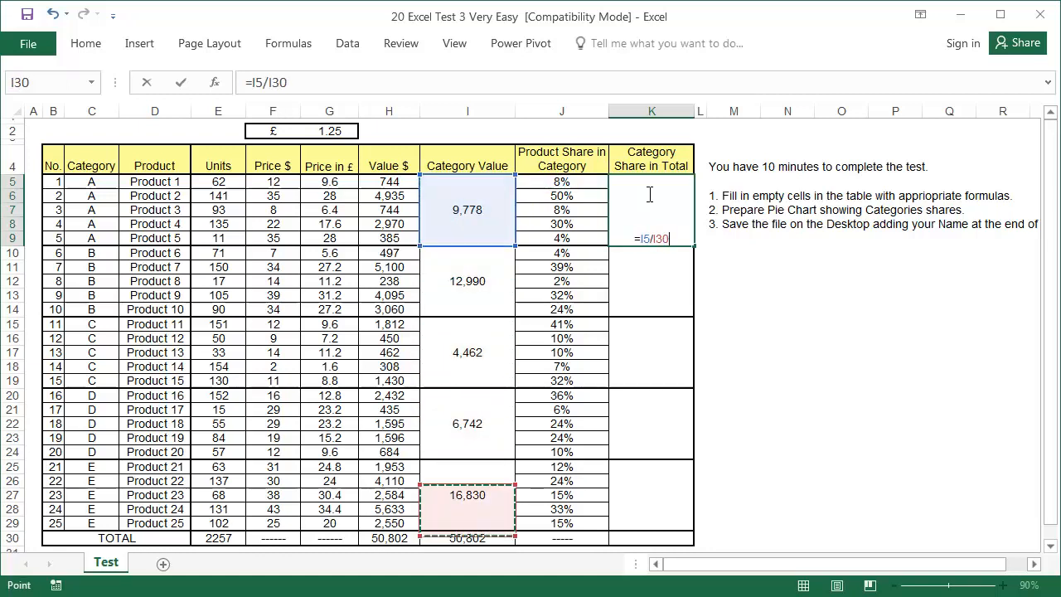
key("f4")
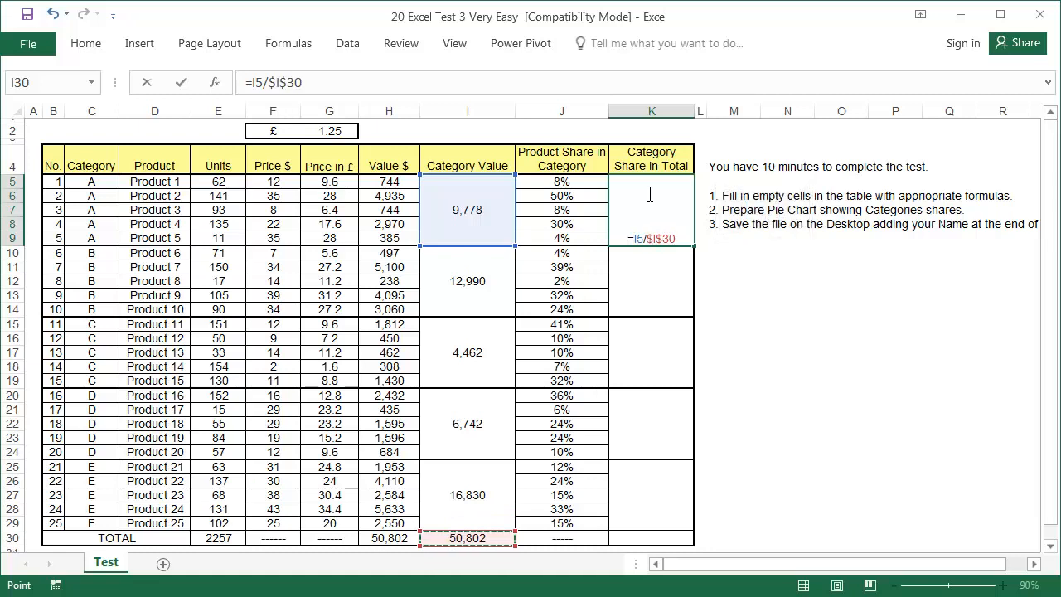
key("Return")
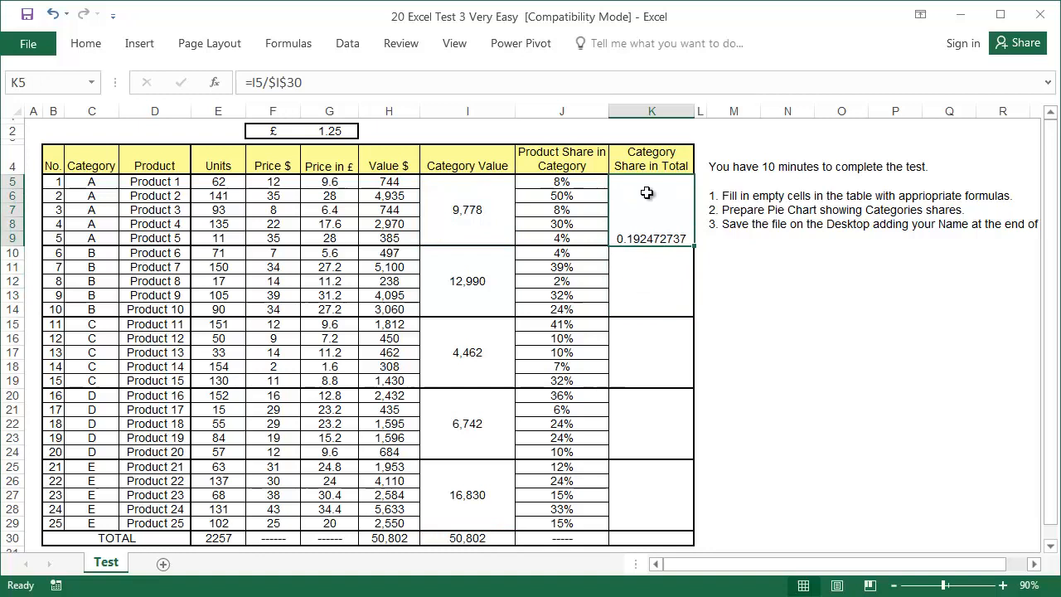
left_click_drag(651, 191, 696, 481)
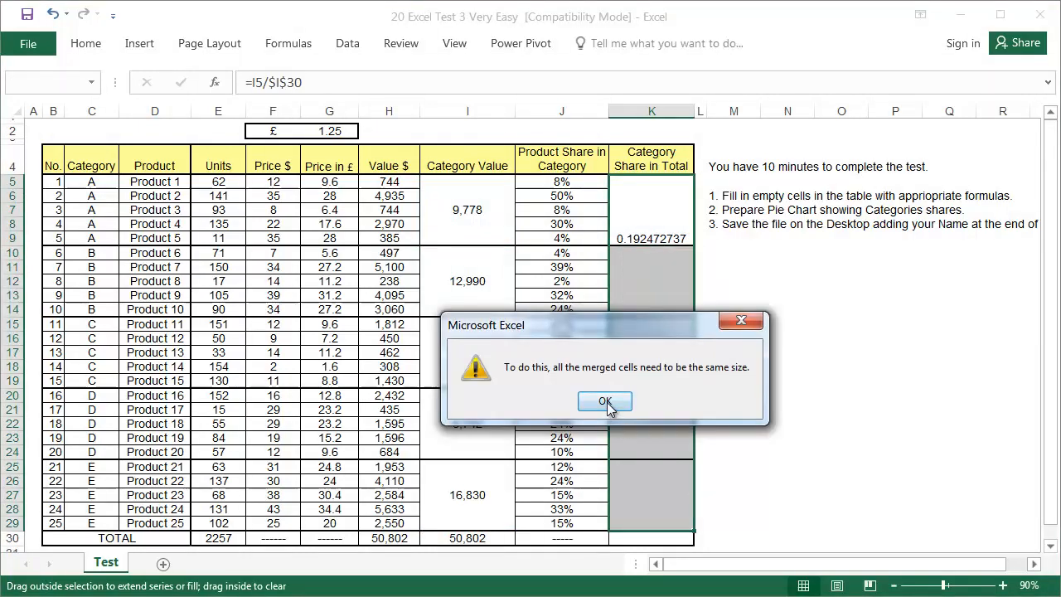
Dismiss the merged-cells warning, copy the share formula to each category block and merge the cells to show 19%, 26%, 9%, 13%, 33%
left_click(603, 401)
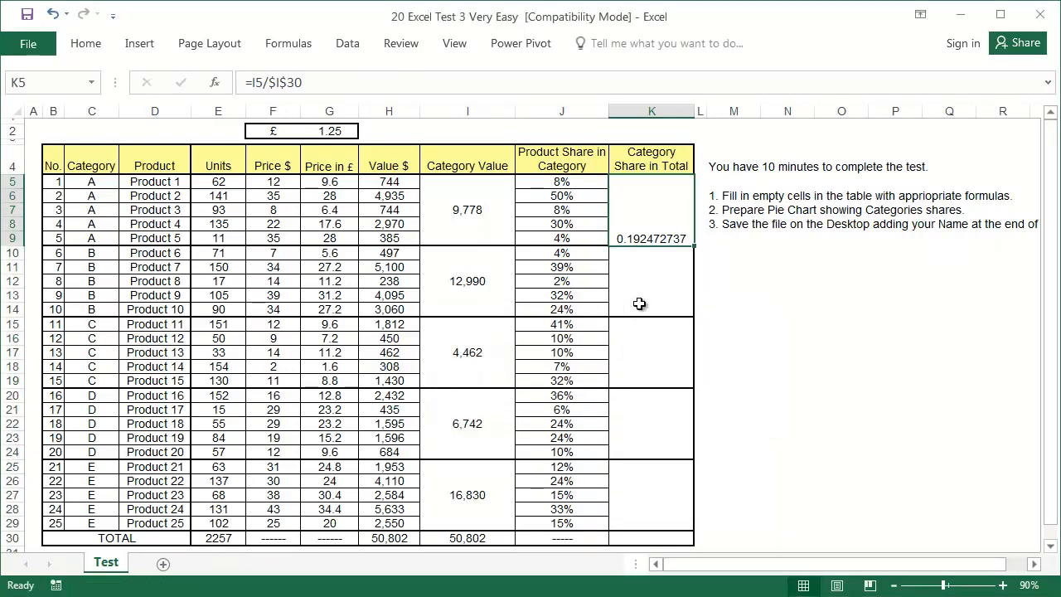
left_click(652, 323)
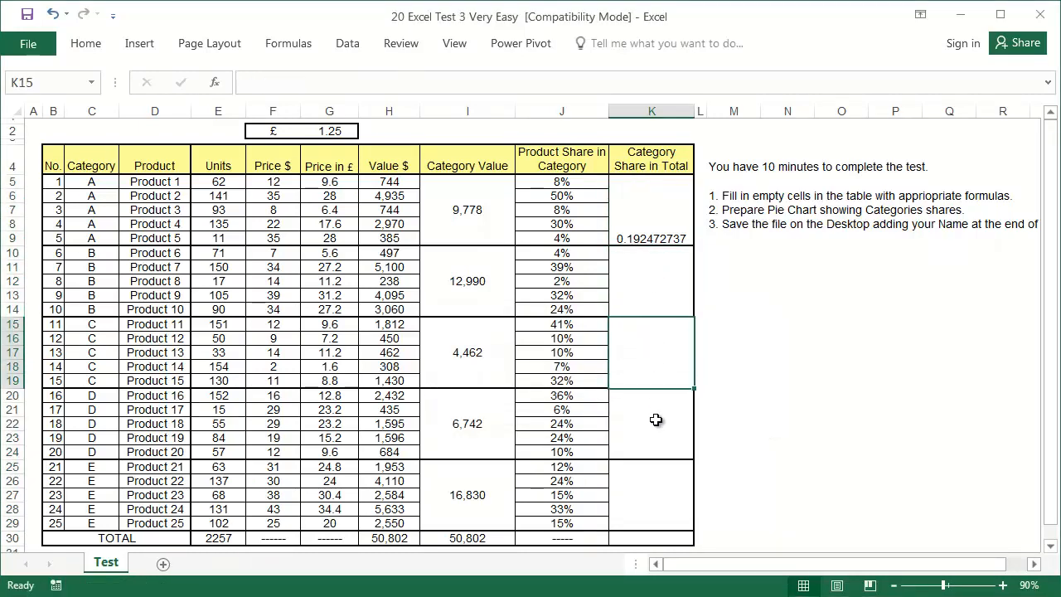
left_click(651, 438)
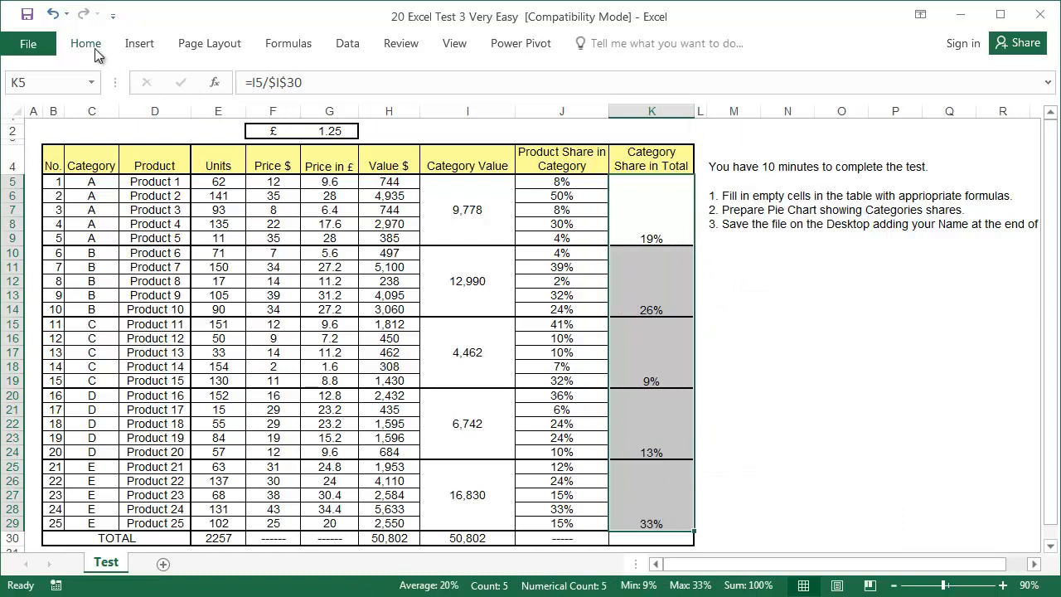
left_click(86, 43)
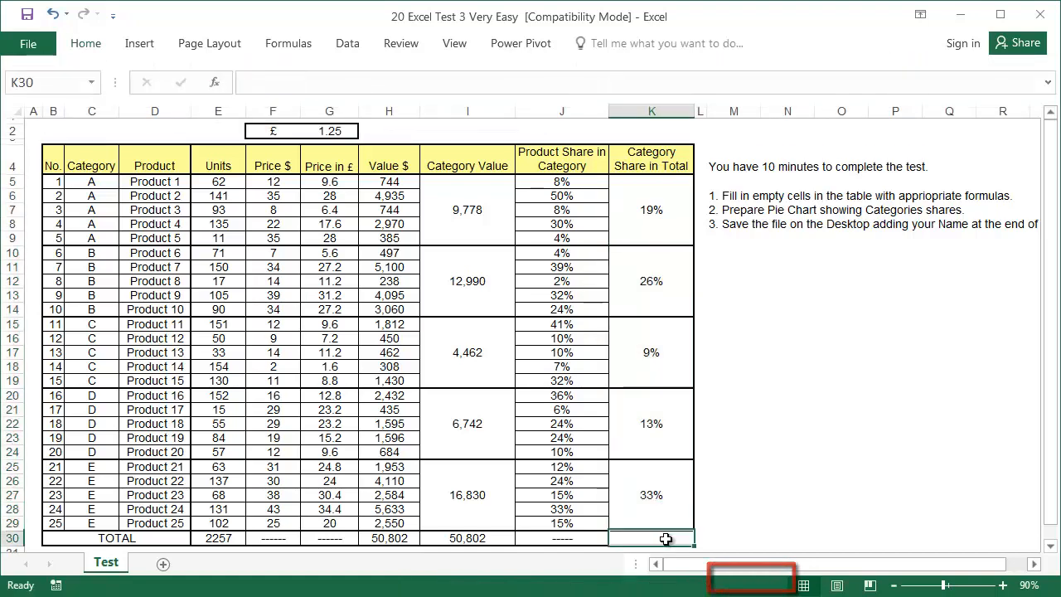
Enter dashes in K30 and reword M7 to 'Prepare a Pie Chart showing the Categories shares.'
type("------")
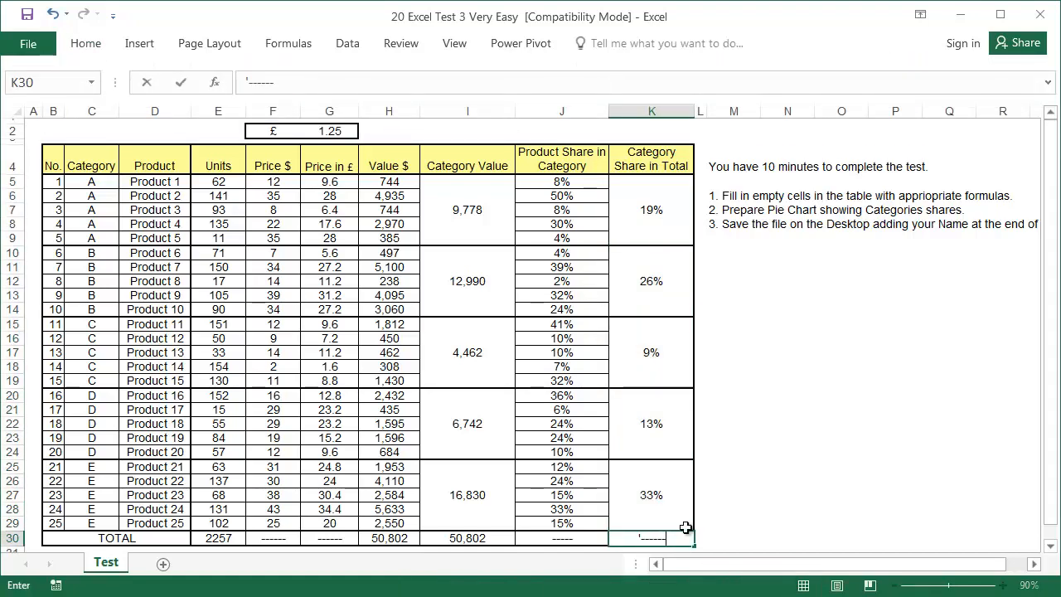
key("Return")
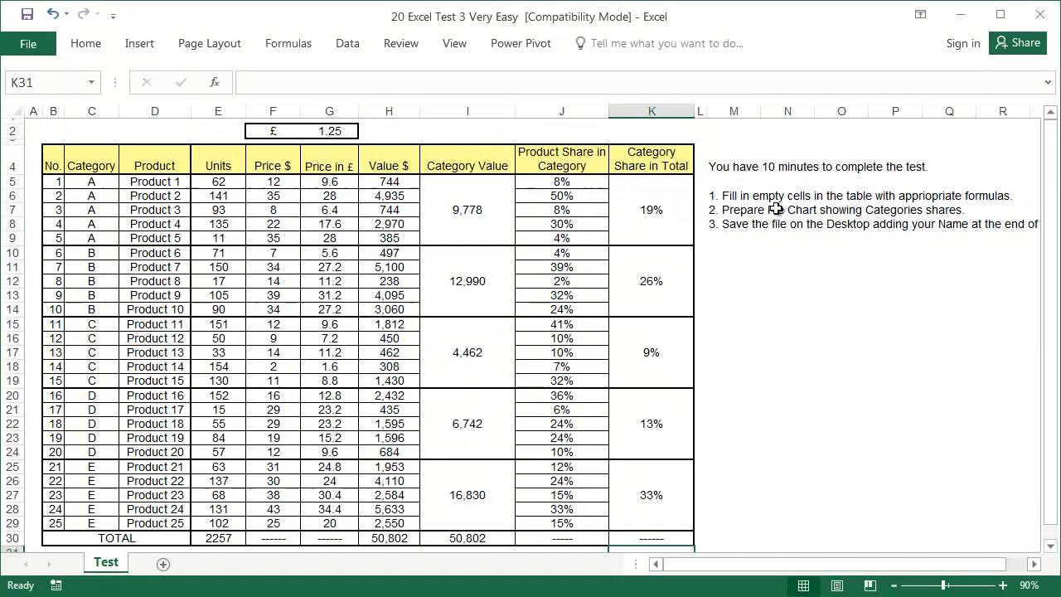
left_click(733, 209)
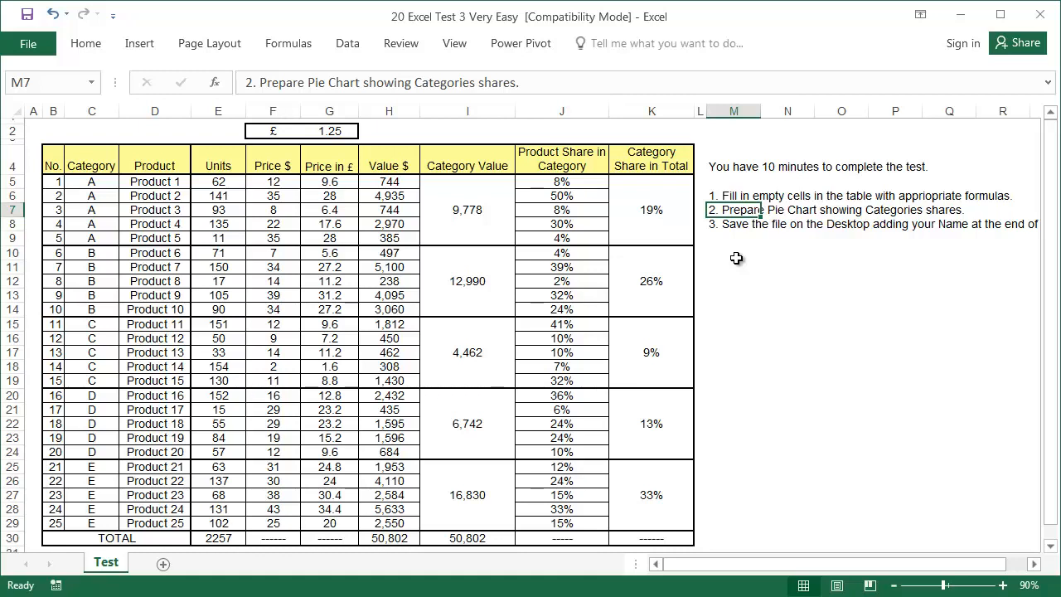
left_click(733, 252)
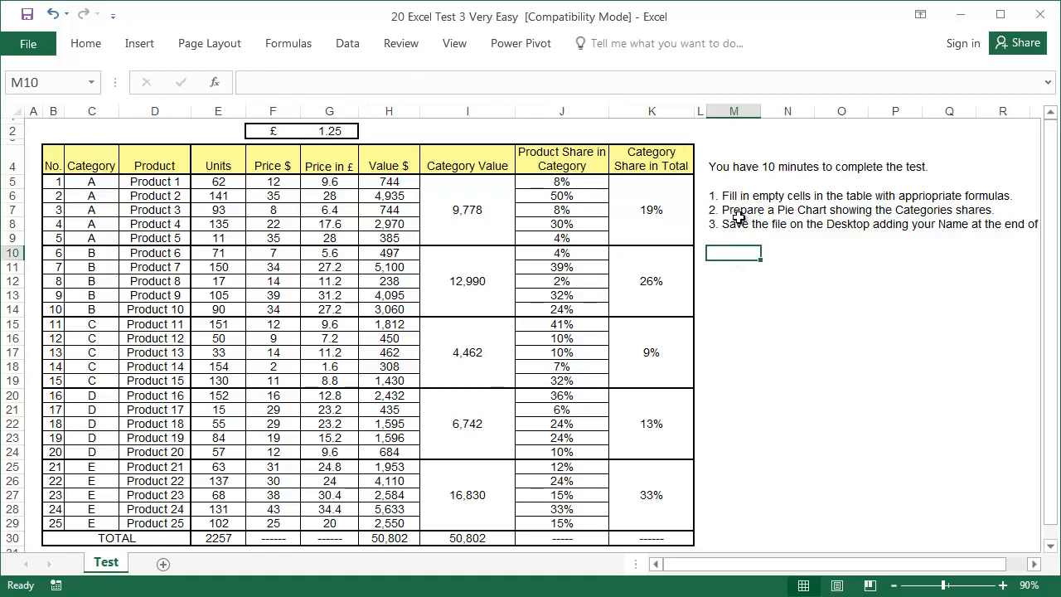
mouse_move(875, 224)
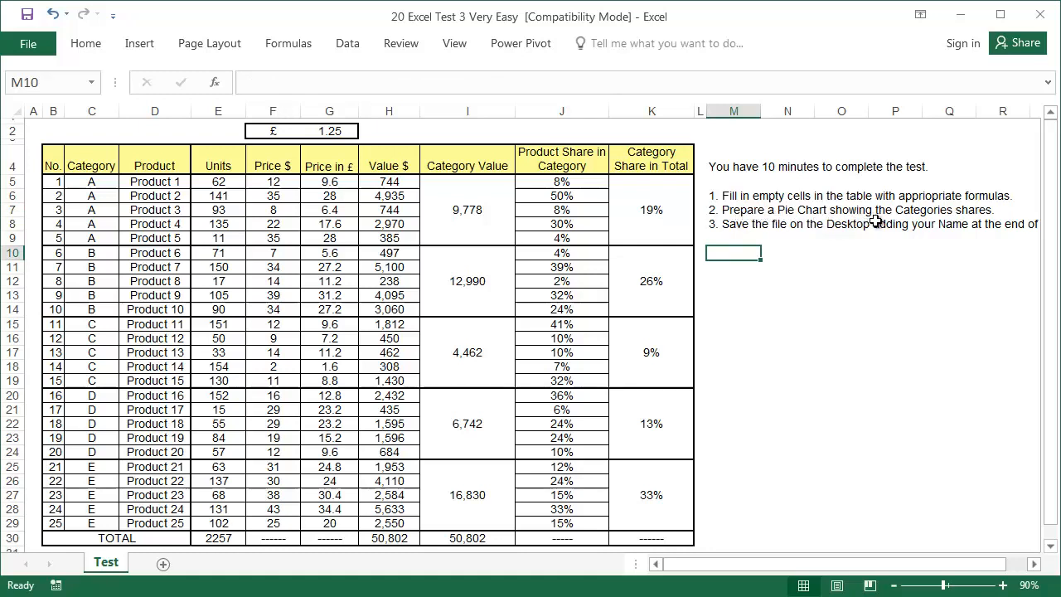
mouse_move(991, 222)
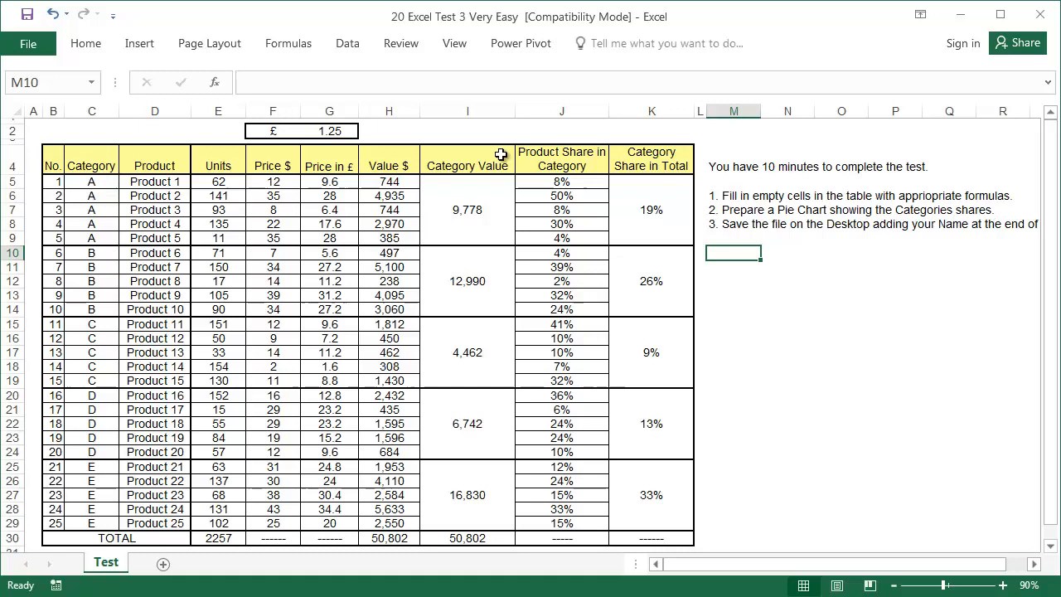
mouse_move(671, 510)
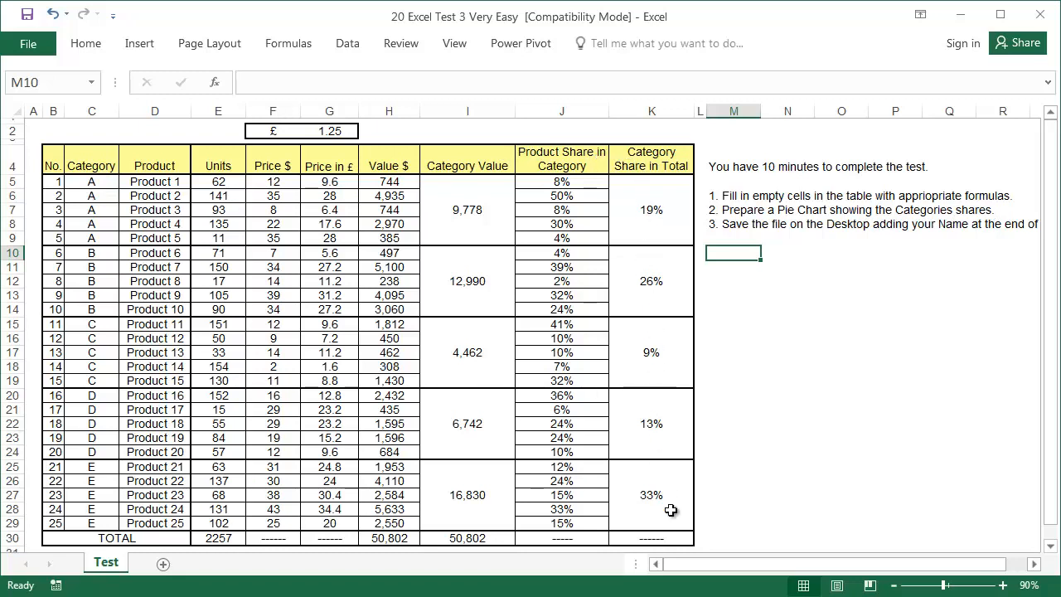
mouse_move(721, 315)
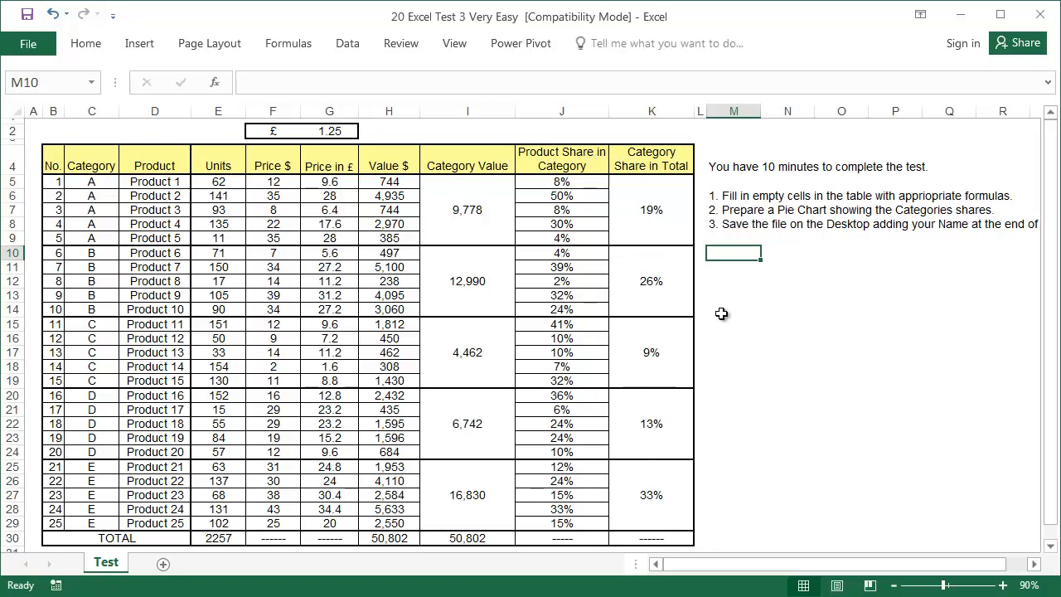
mouse_move(666, 220)
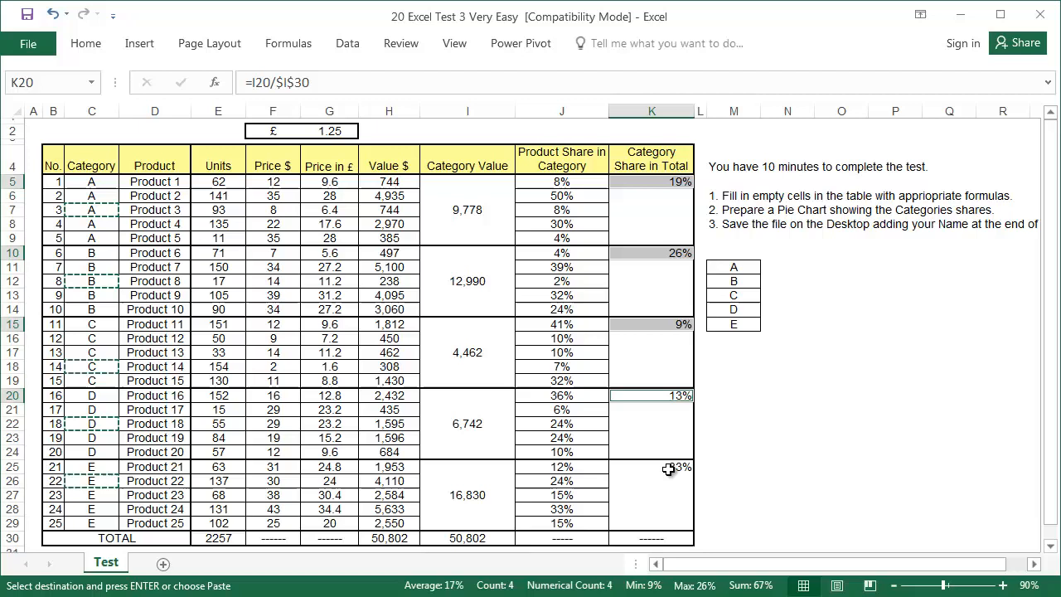
Paste the share percentages 19%, 26%, 9%, 13%, 33% beside categories A–E as values
right_click(786, 267)
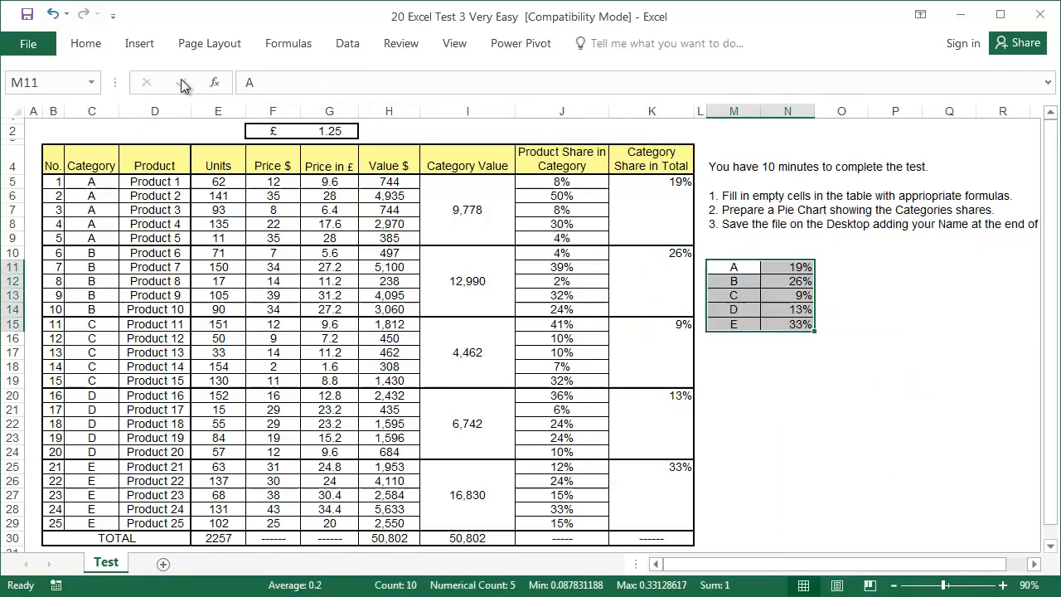
left_click(139, 43)
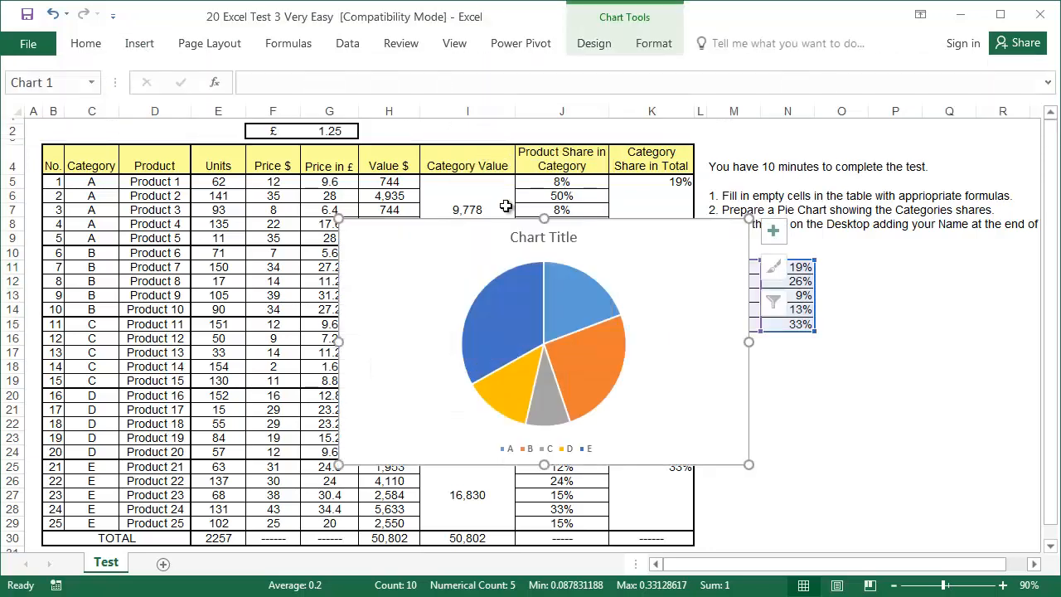
Insert a pie chart of the A–E shares and position it right of the summary table
left_click_drag(543, 341, 936, 385)
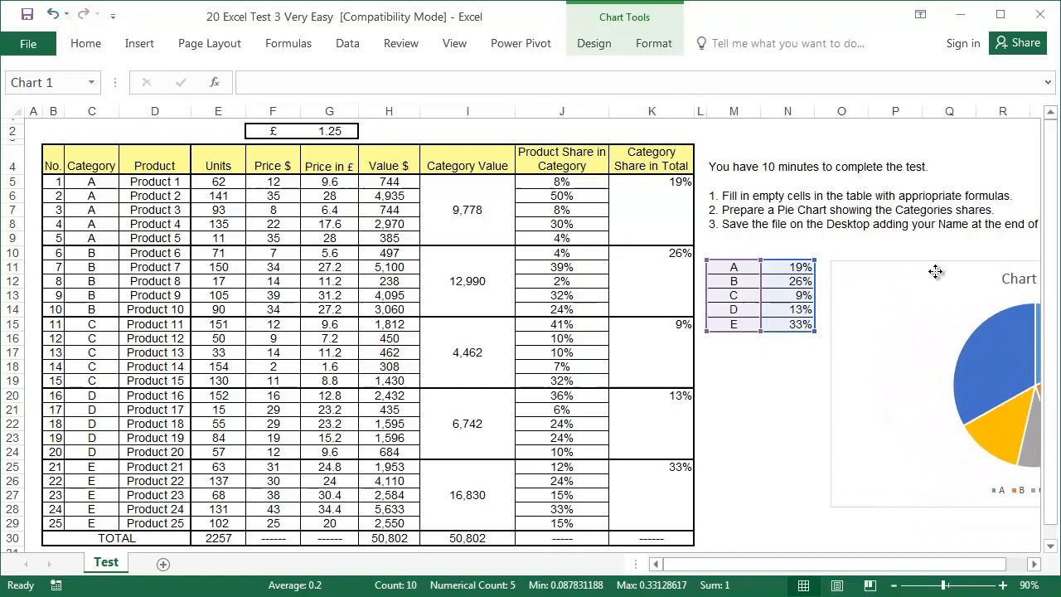
left_click(937, 274)
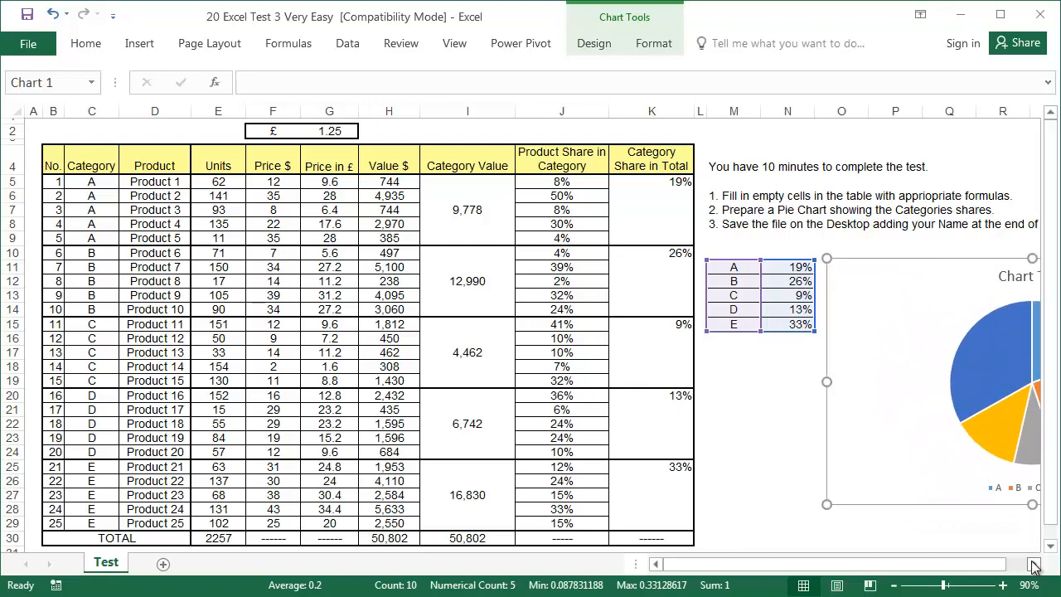
scroll("right", 3)
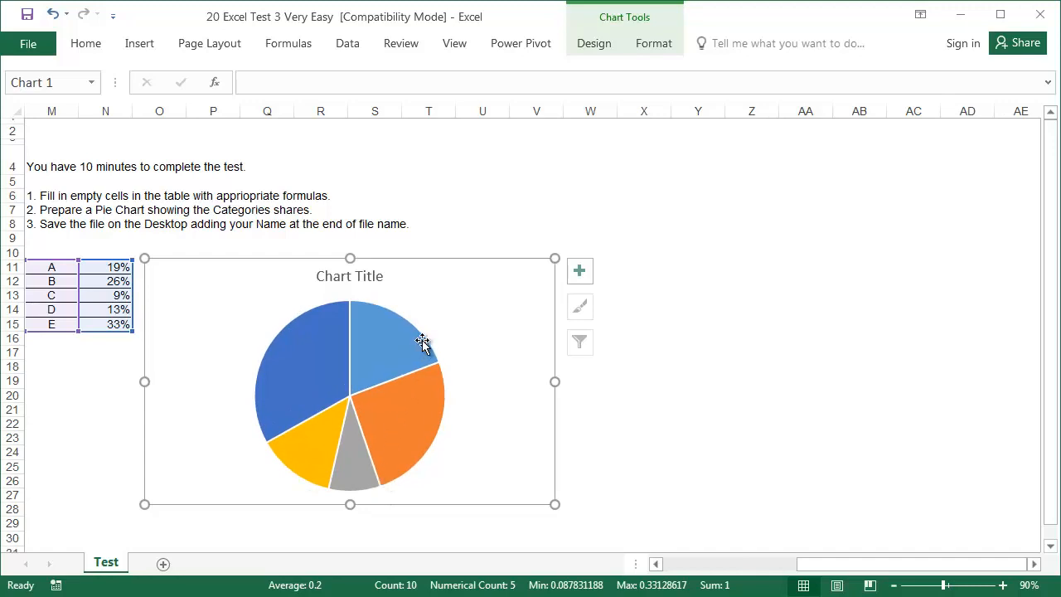
left_click(534, 219)
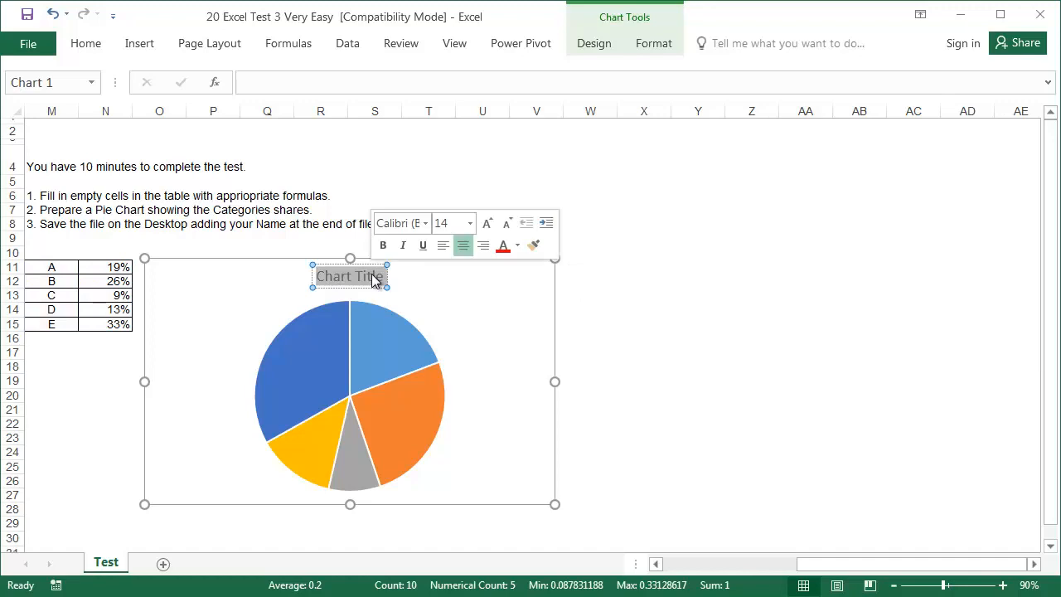
Title the pie chart 'Categories Shares'
type("Categories")
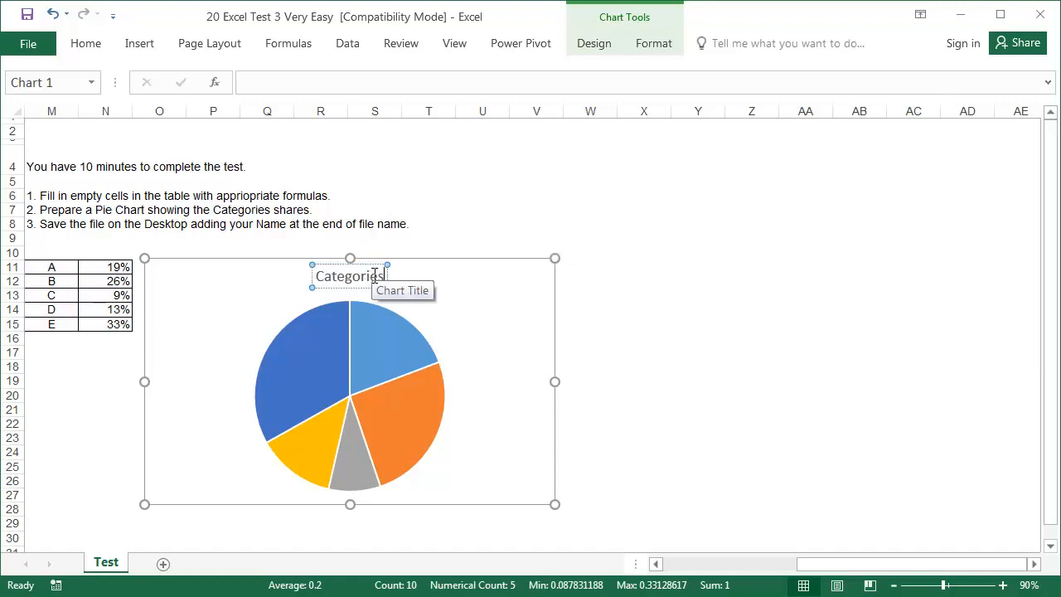
type("Shares")
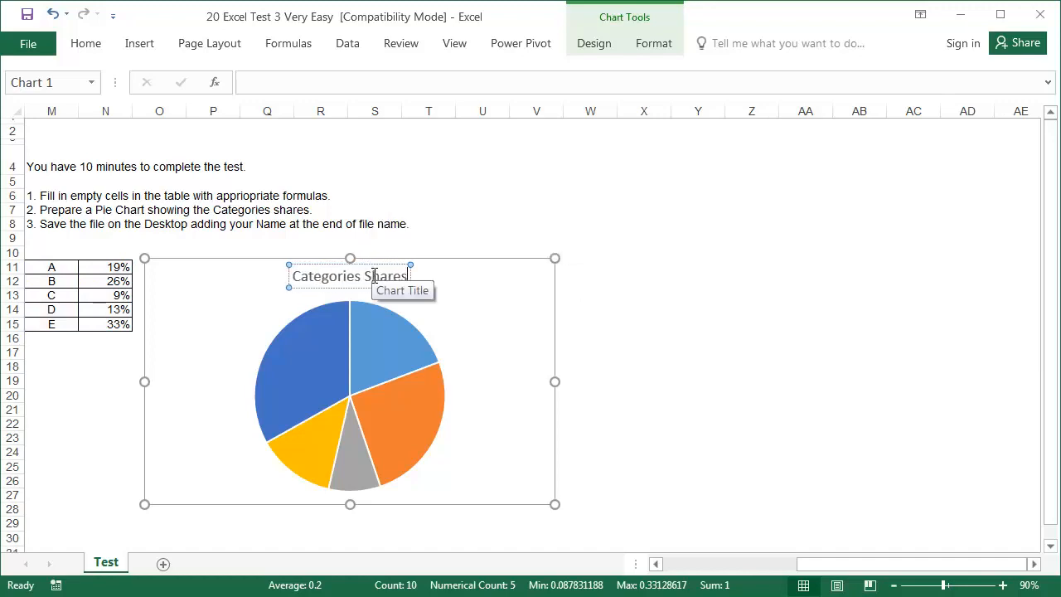
left_click(580, 272)
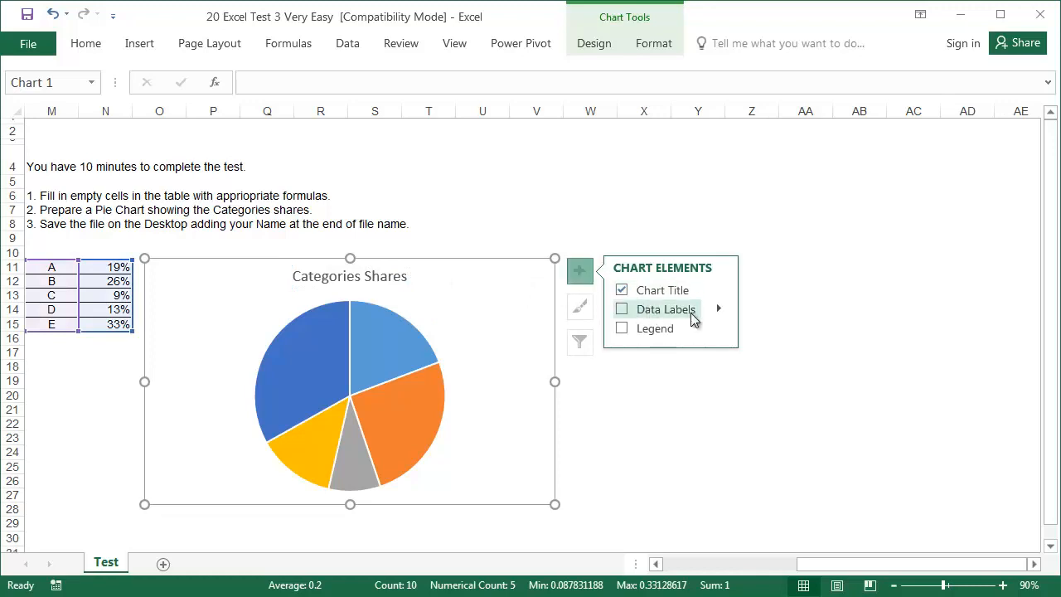
Add data labels showing category name and percentage on every slice, e.g. 'A, 19%'
left_click(620, 308)
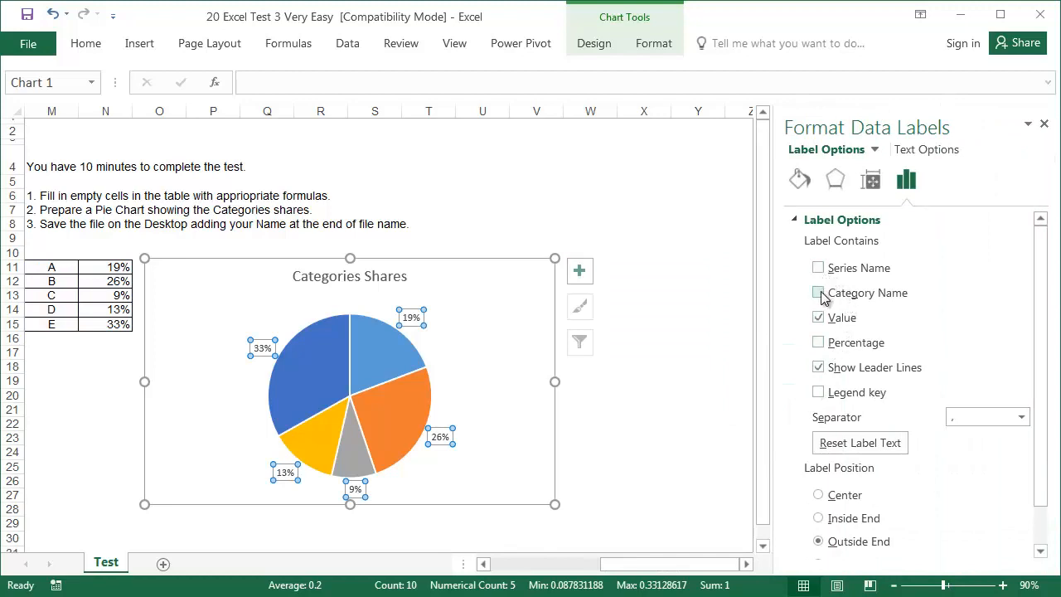
left_click(819, 292)
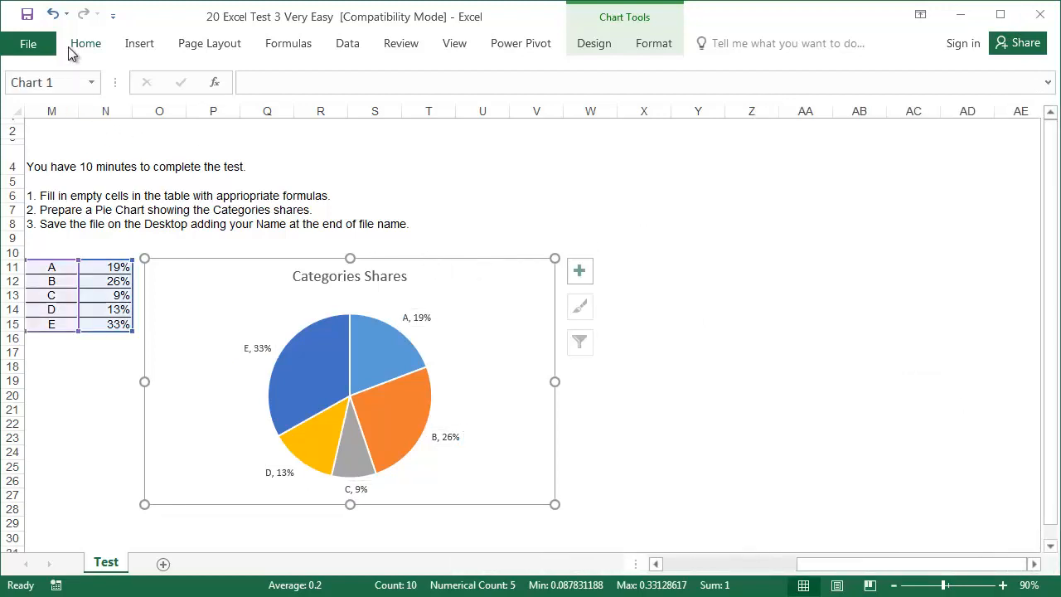
left_click(87, 43)
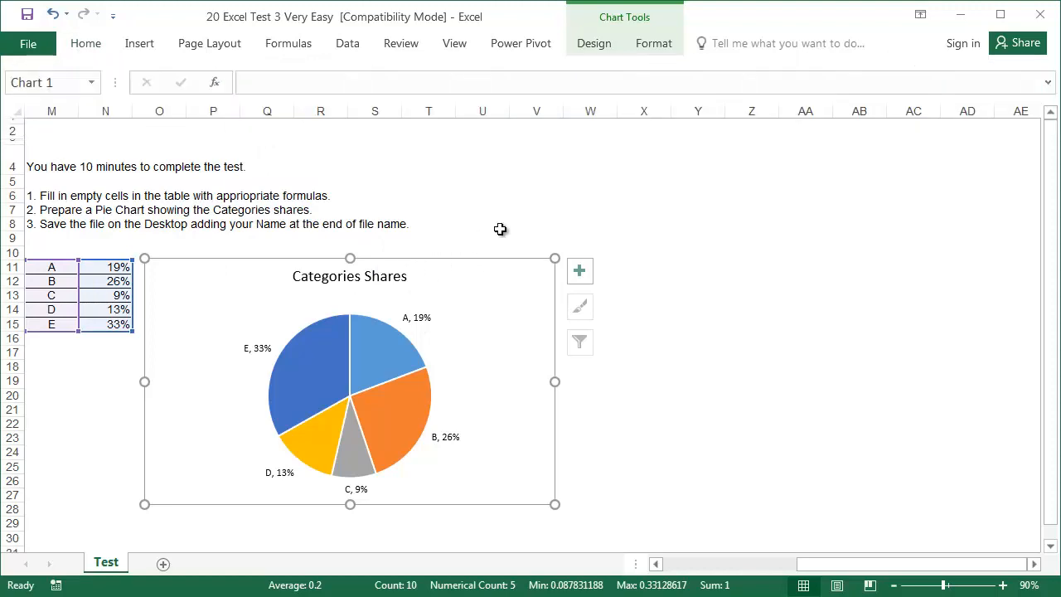
left_click(481, 224)
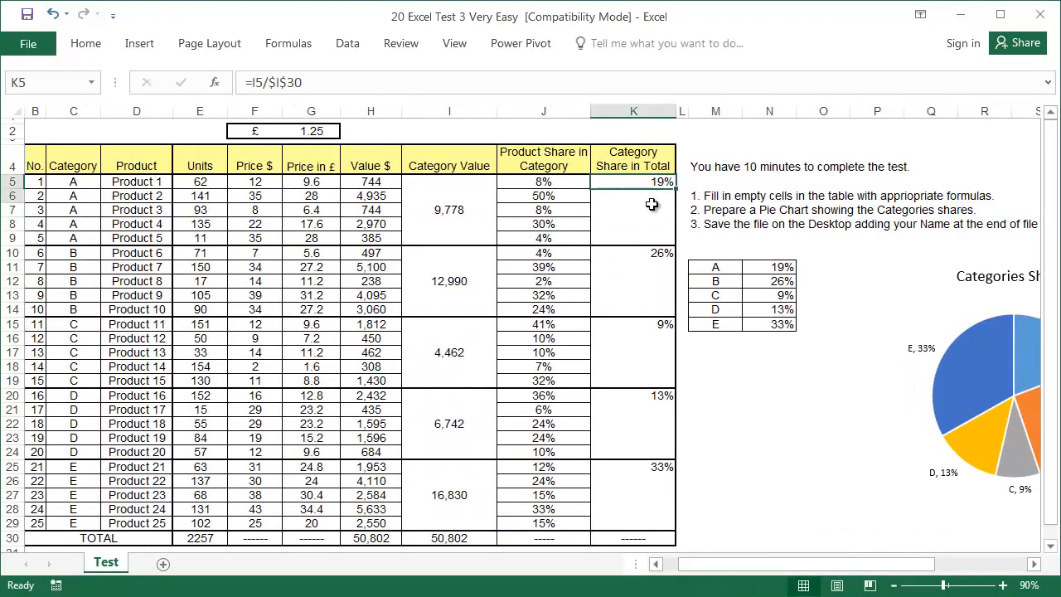
Merge the share-in-total cells so 19%, 26%, 9%, 13%, 33% sit centred beside each category block
right_click(649, 206)
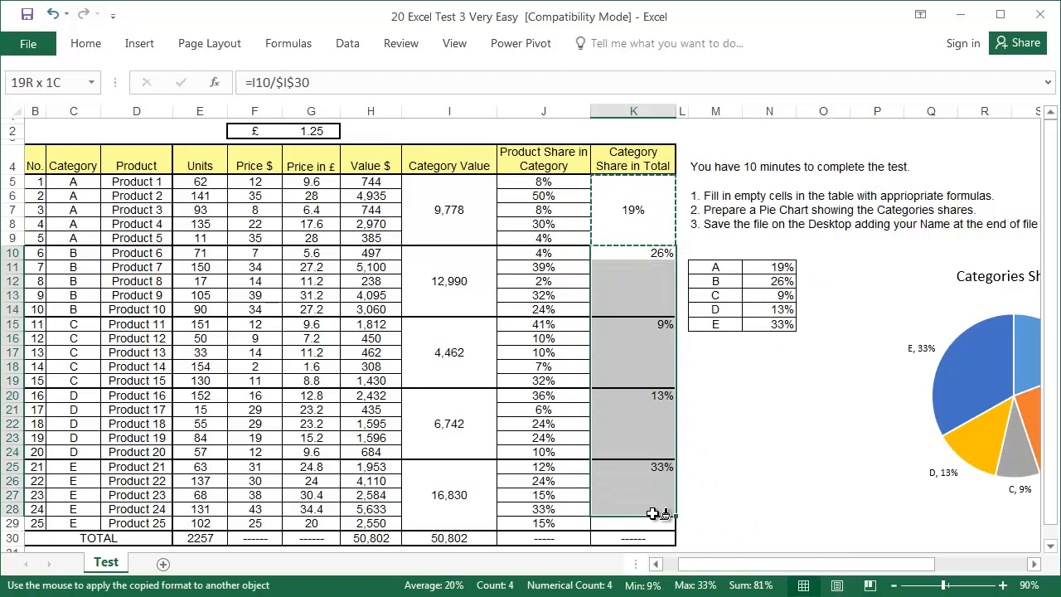
left_click(767, 394)
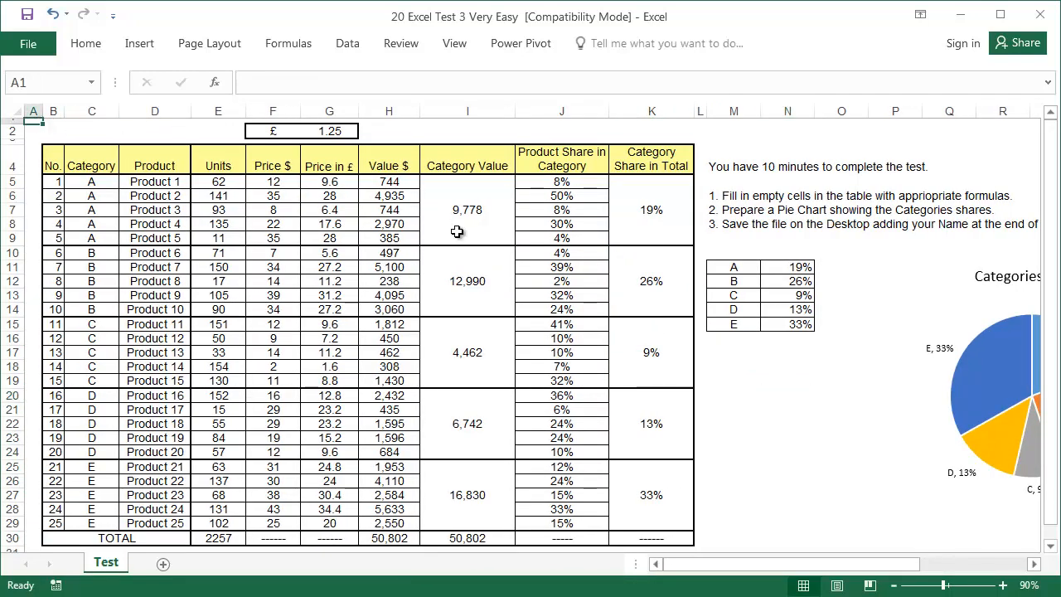
mouse_move(716, 242)
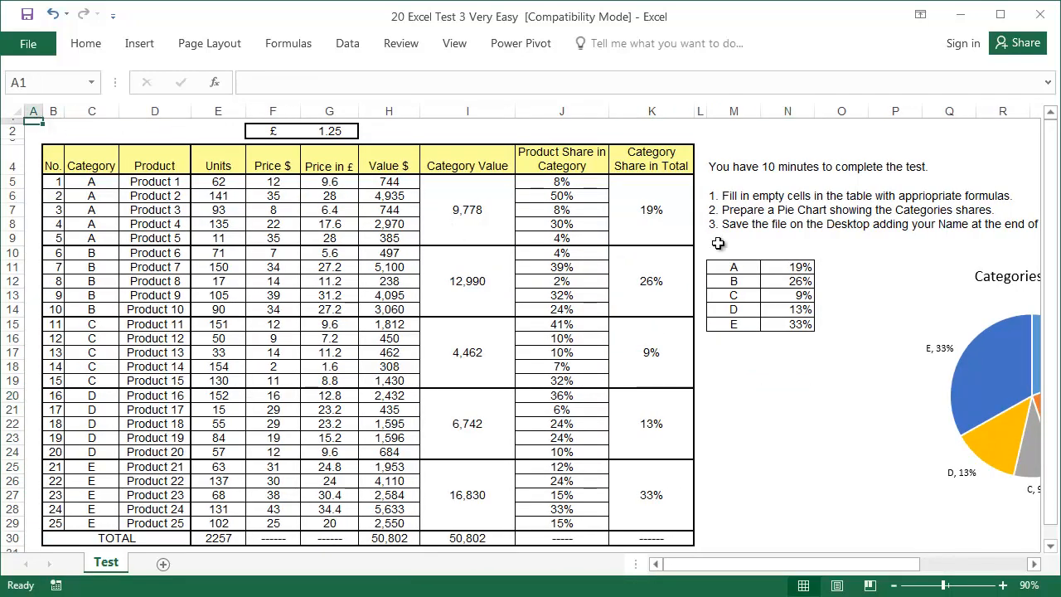
mouse_move(882, 234)
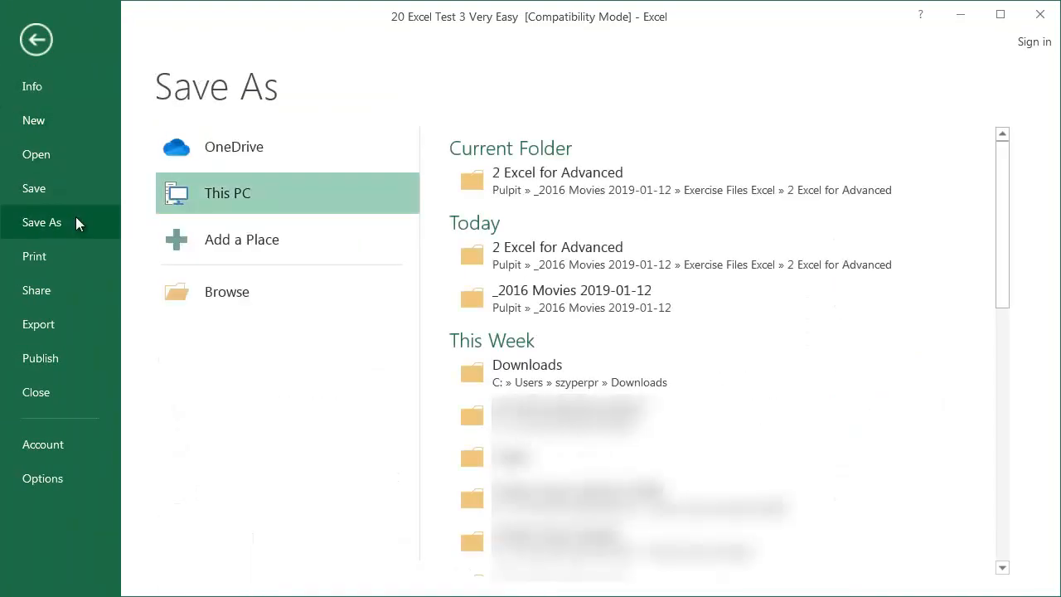
Browse for a save location, opening the Save As dialog with '20 Excel Test 3 Very Easy' ready to rename
left_click(225, 291)
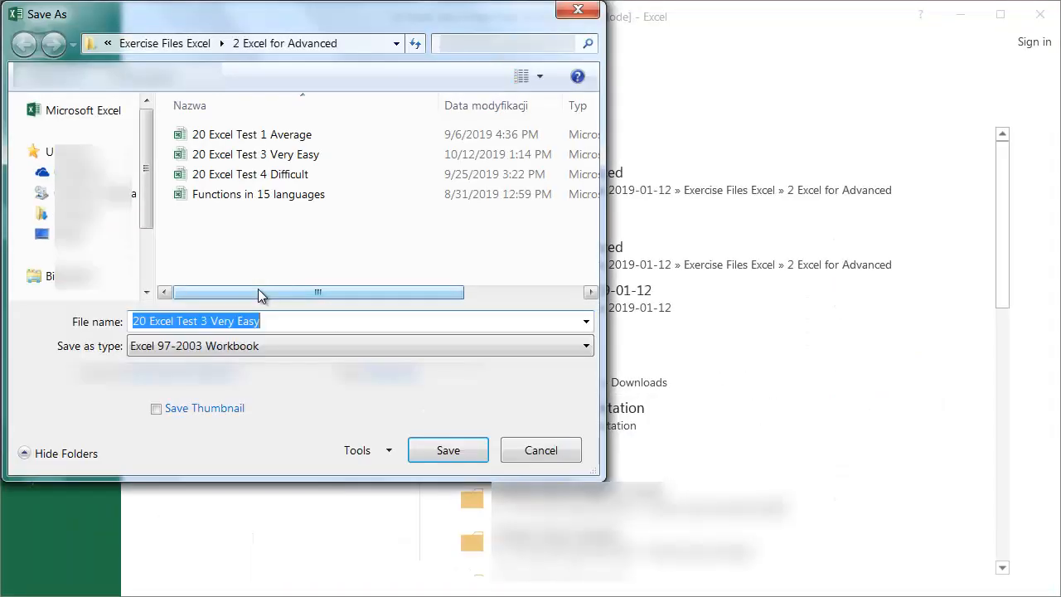